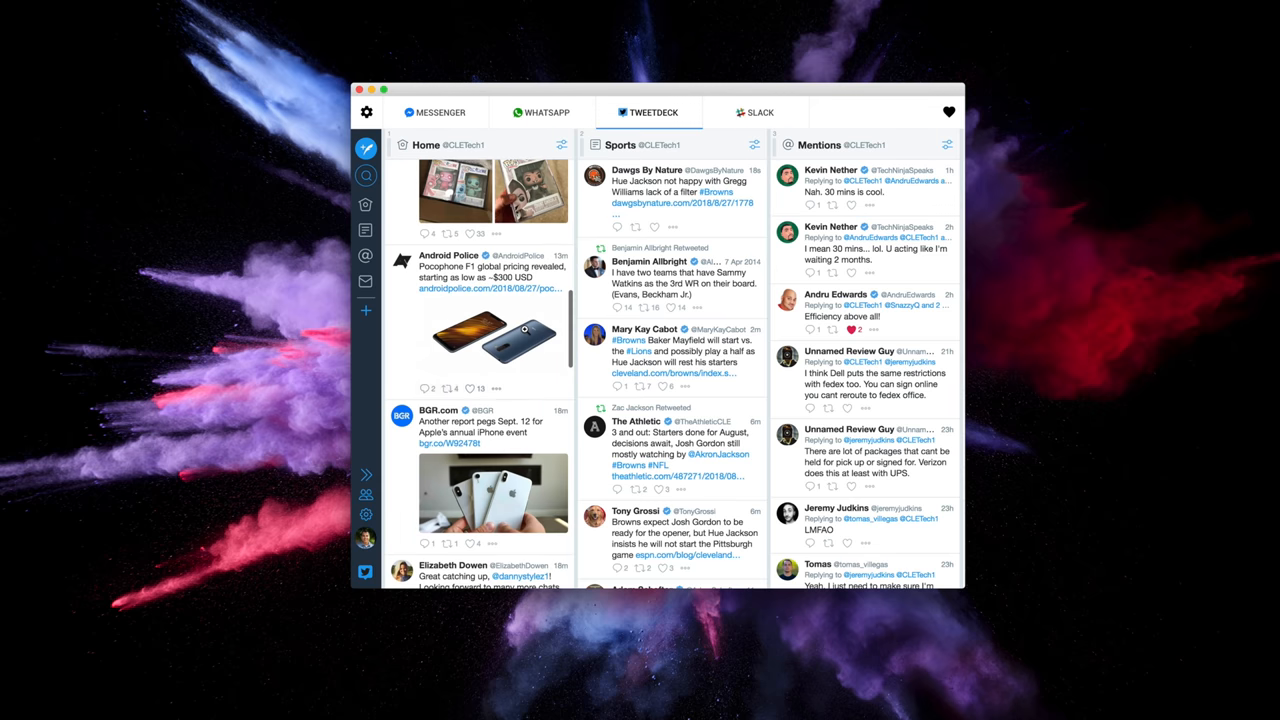
Browse the TweetDeck Home column and WhatsApp chats, then bring up the messenger settings
scroll(up, 3)
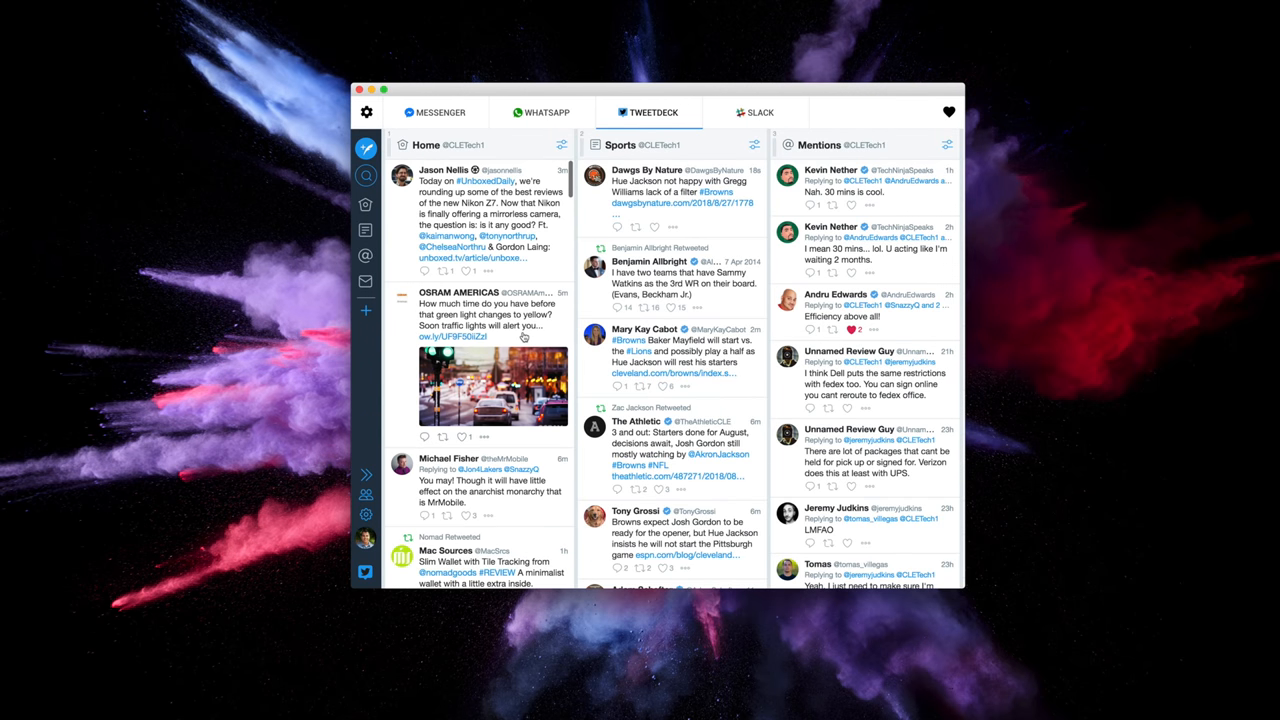
click(540, 112)
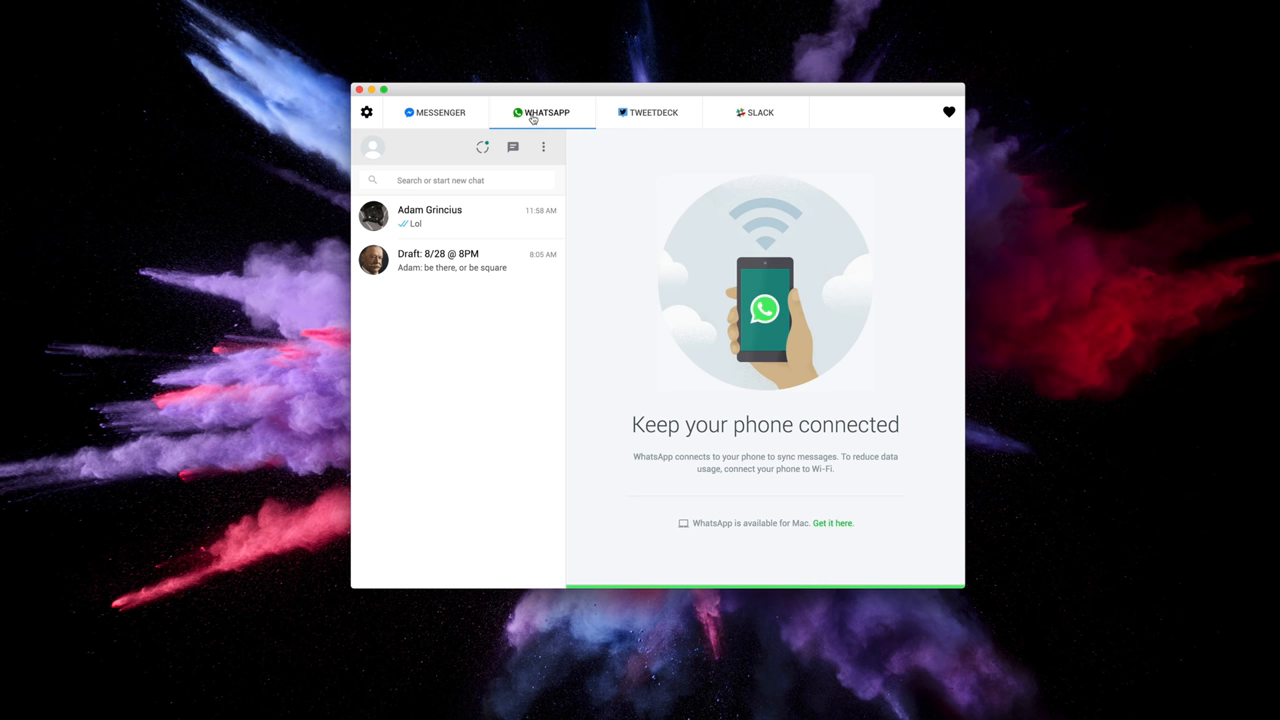
click(366, 112)
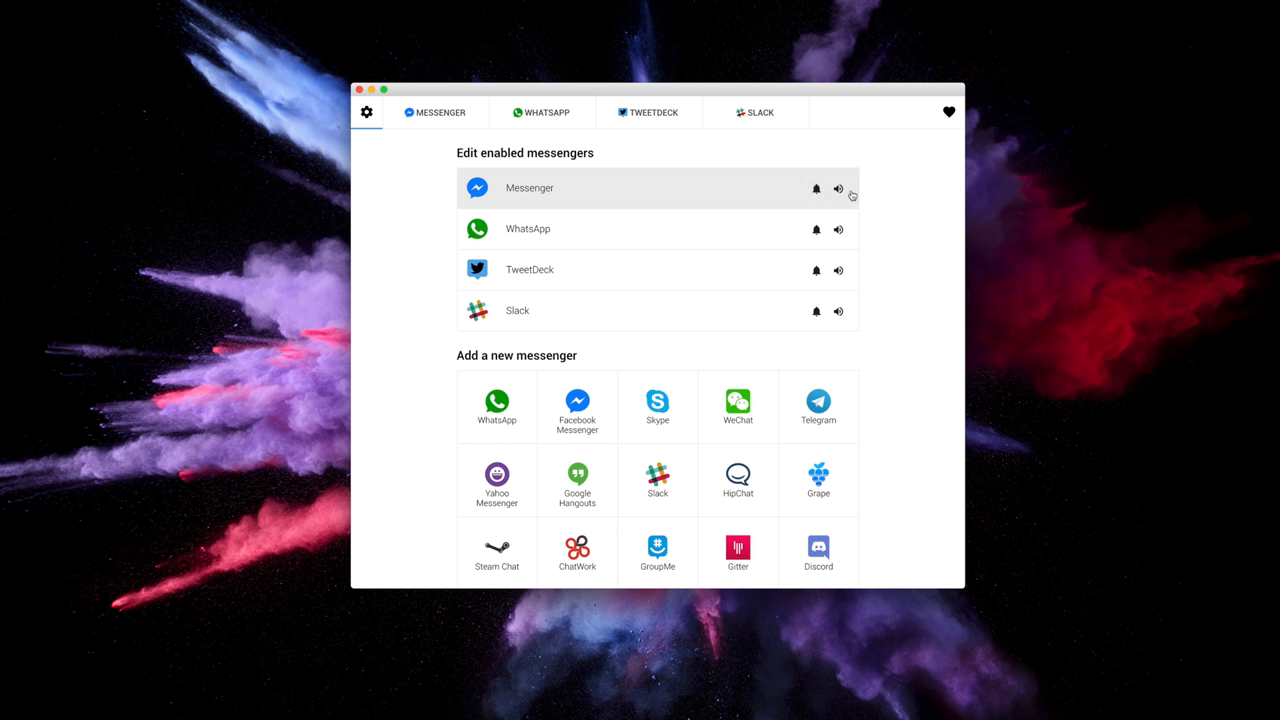
mouse_move(818, 188)
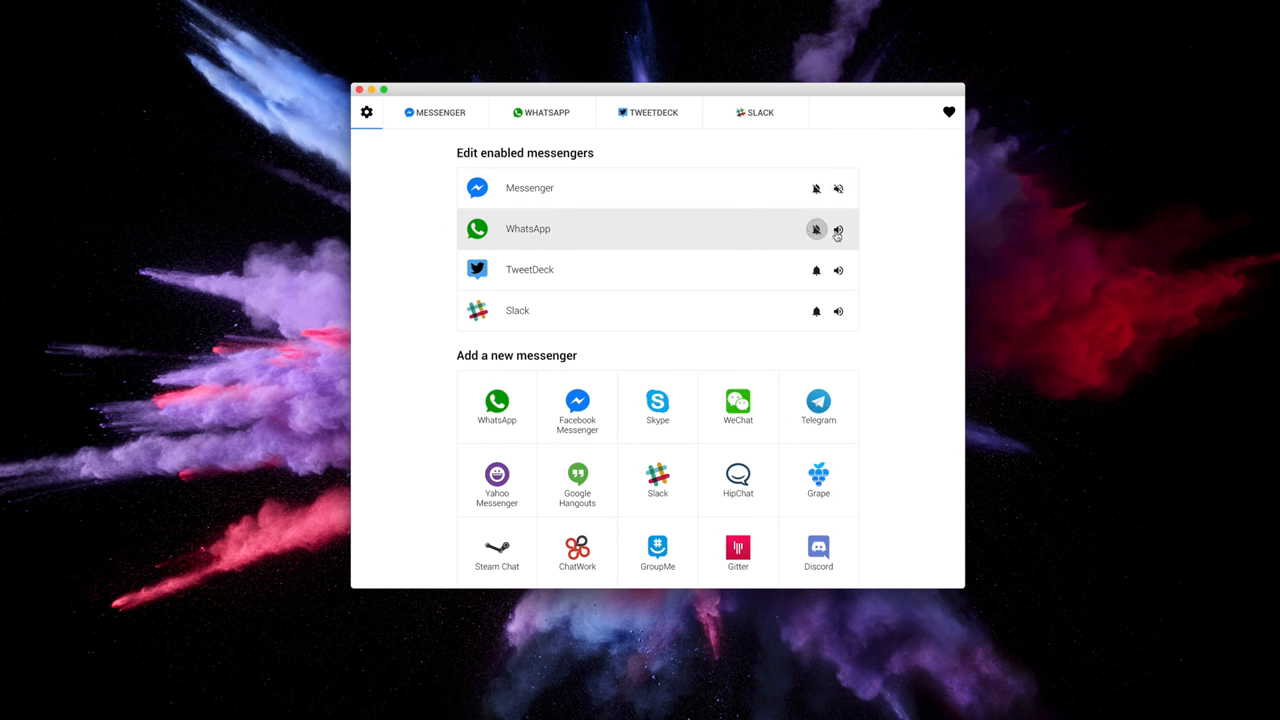
Toggle notifications for the WhatsApp service
click(436, 112)
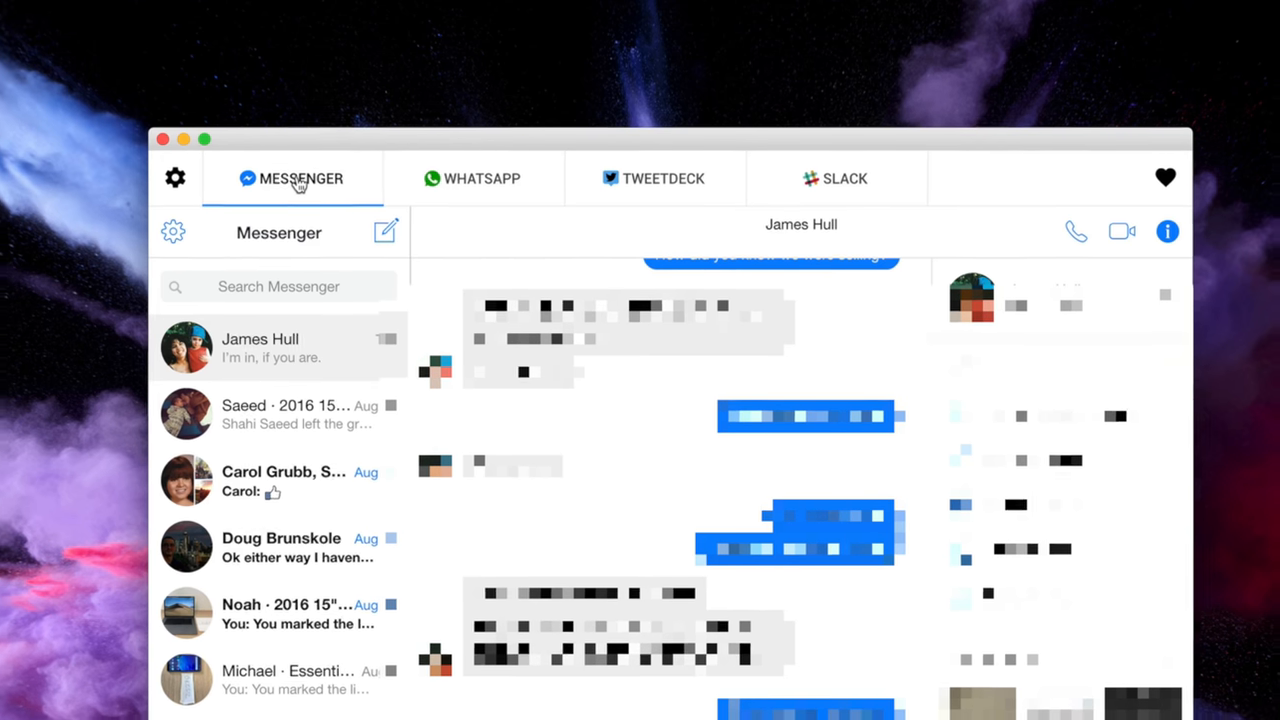
Visit the TweetDeck Home column, the Messenger conversations and the Slack mrvideos channel
click(654, 178)
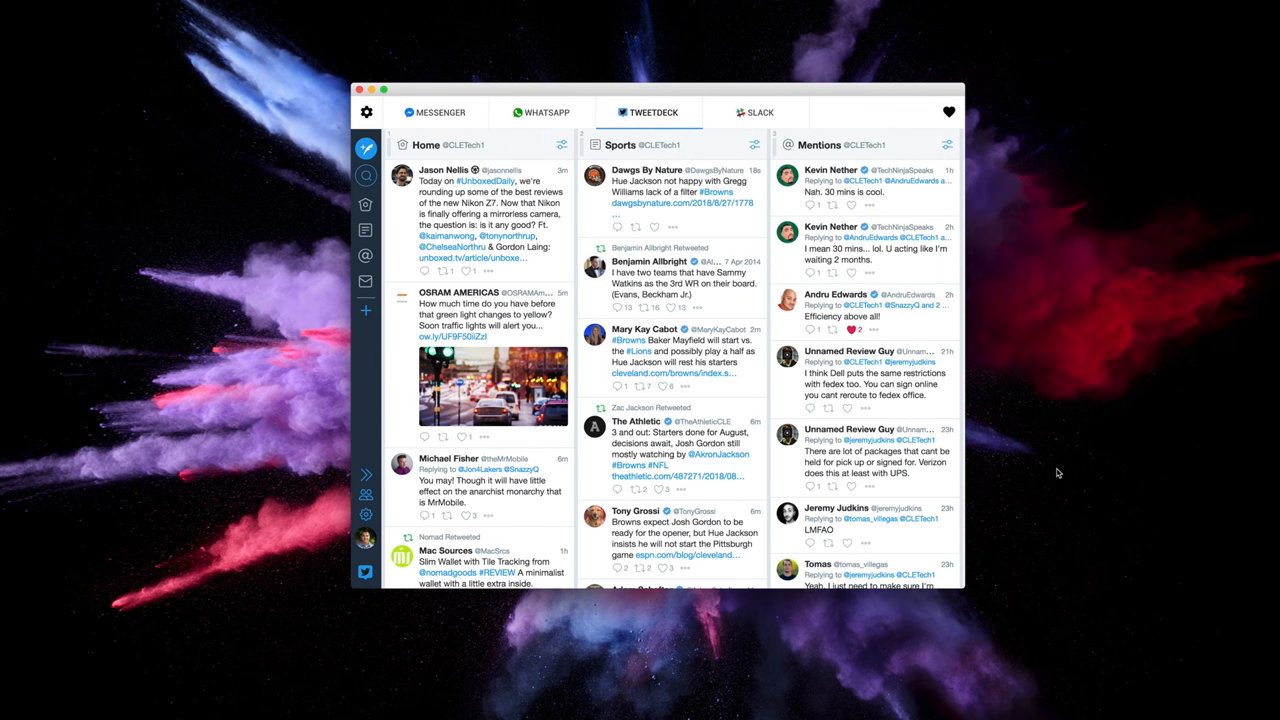
mouse_move(528, 334)
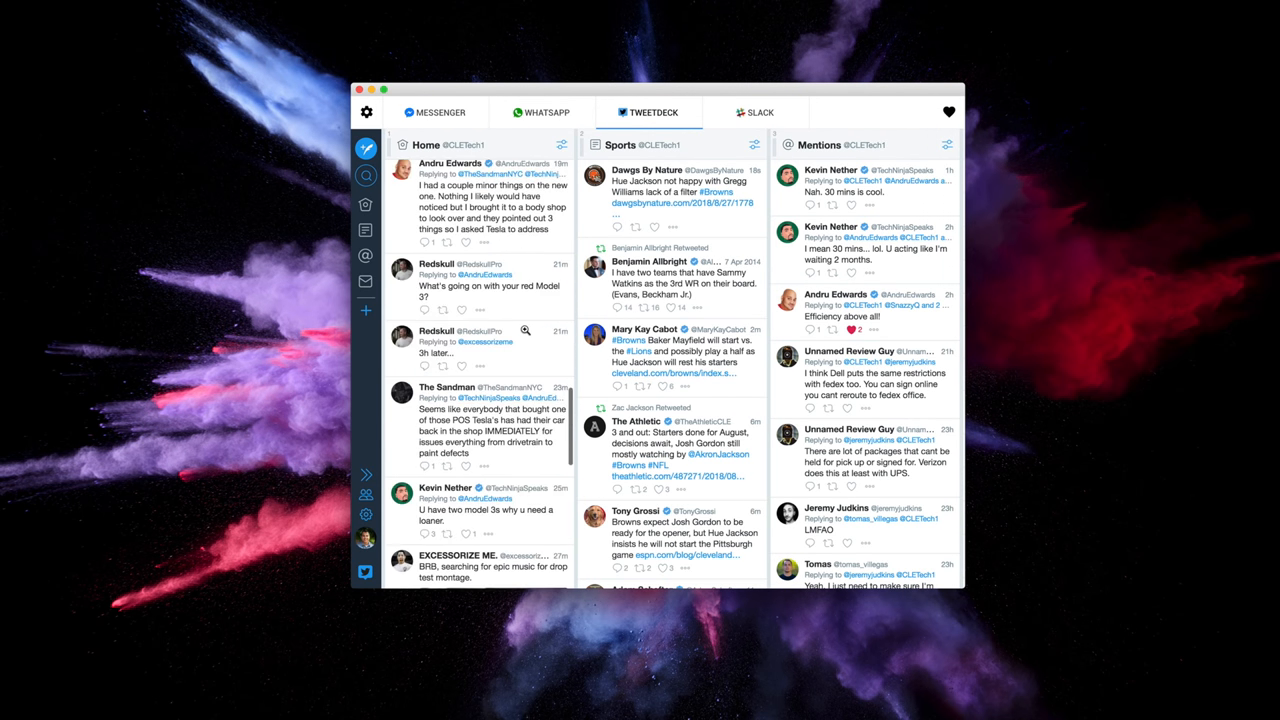
scroll(up, 3)
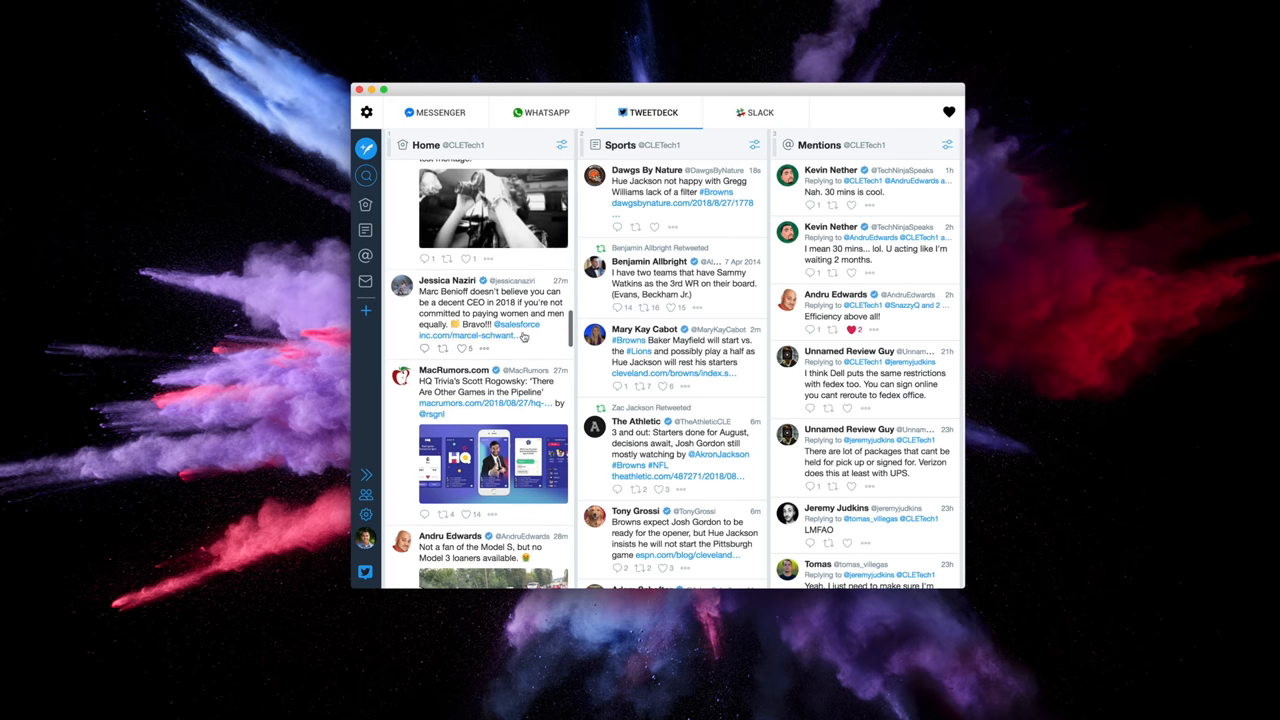
click(436, 112)
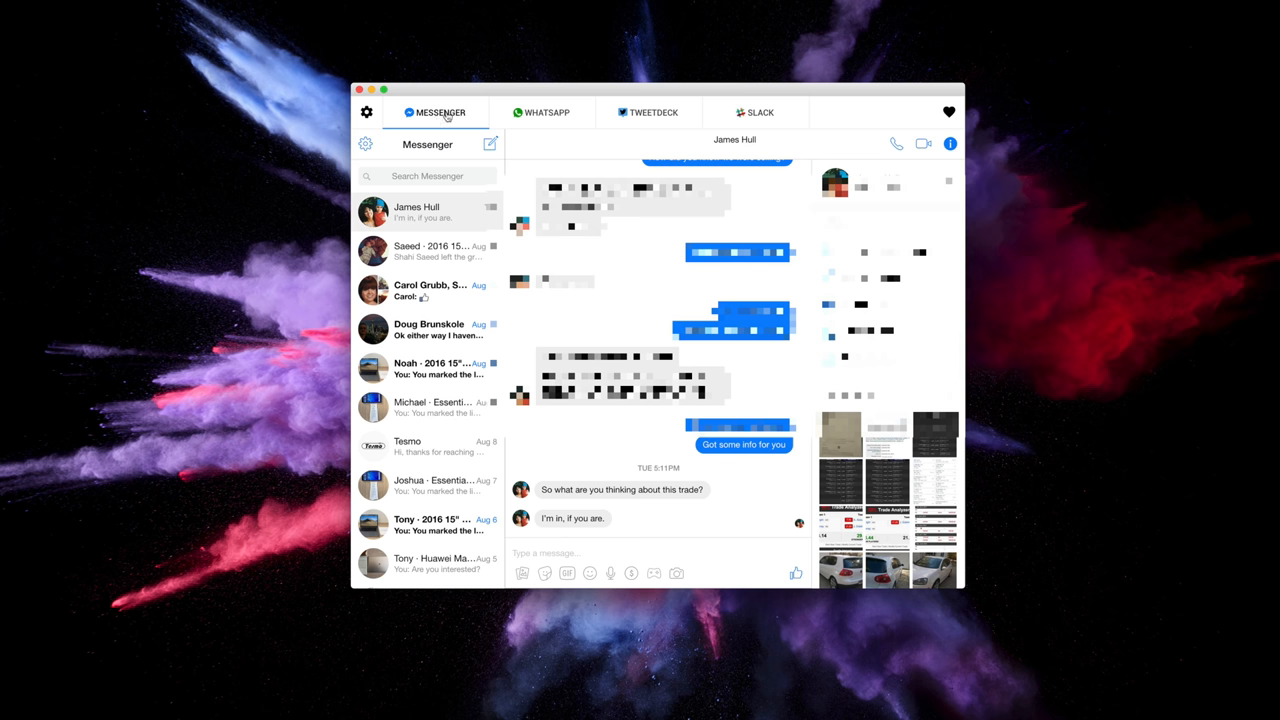
click(756, 112)
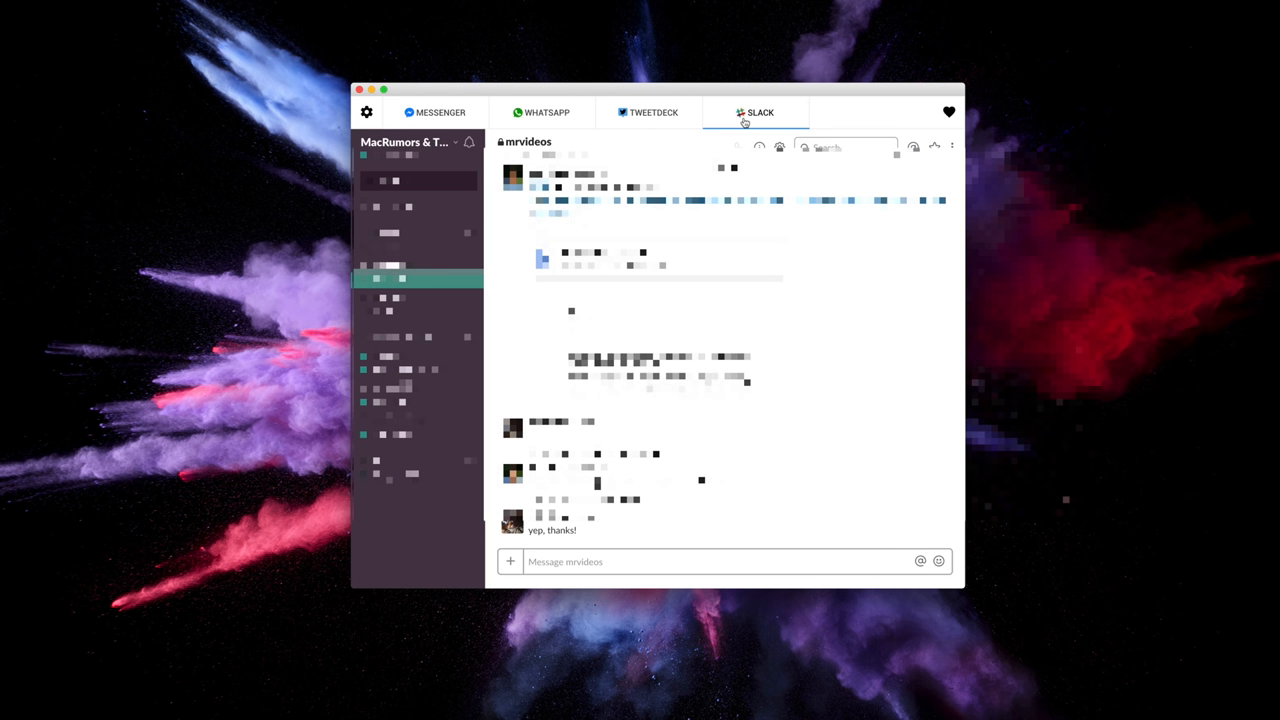
mouse_move(880, 116)
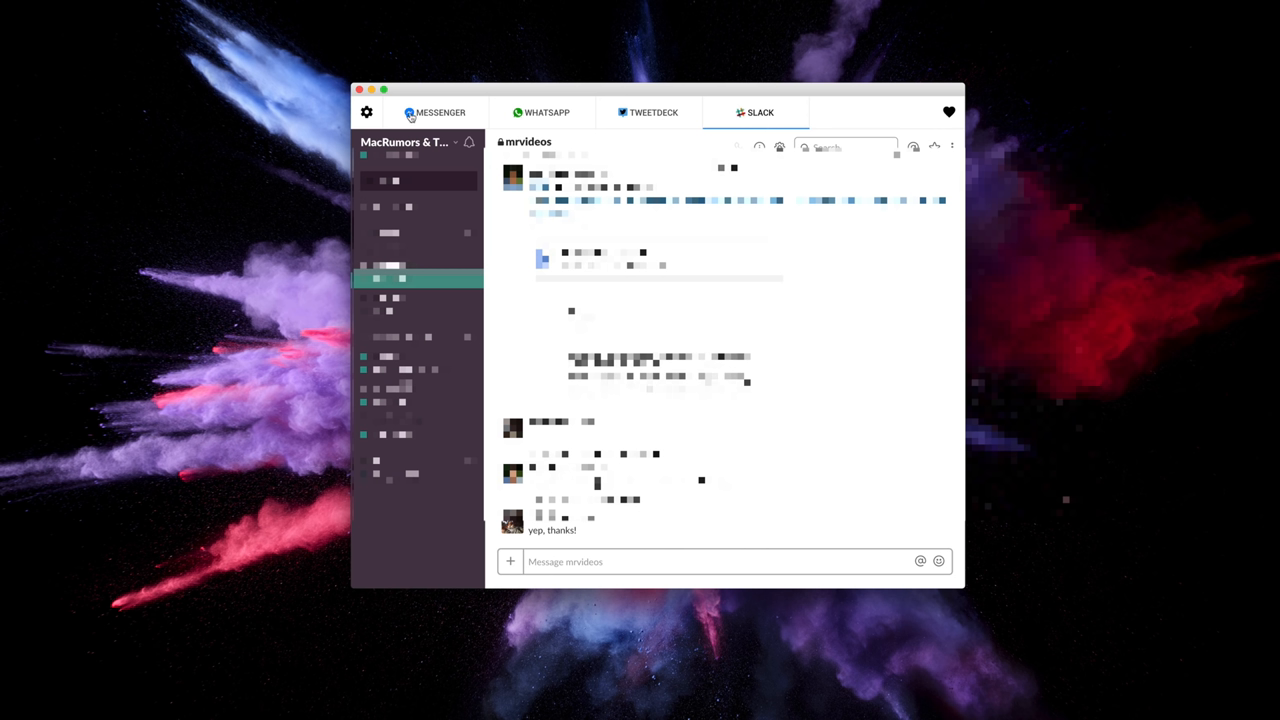
click(366, 112)
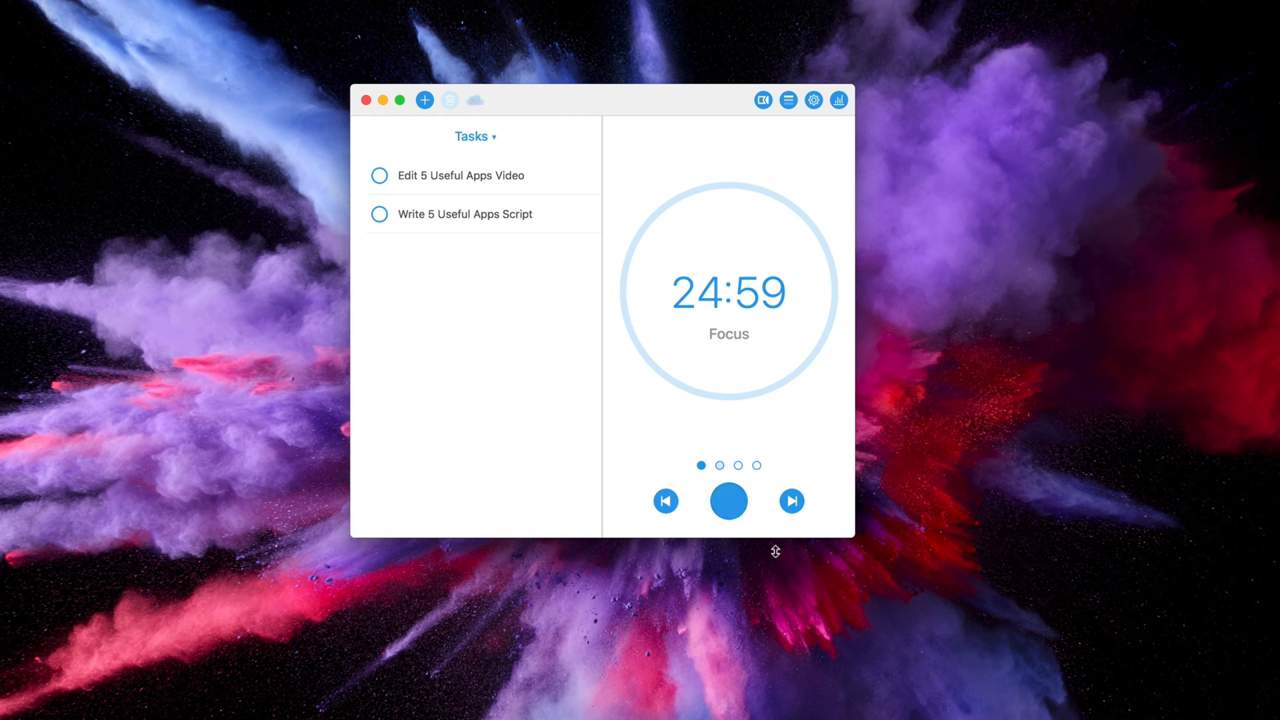
Run the 25-minute countdown, skip past the break, and start the next focus session
click(728, 500)
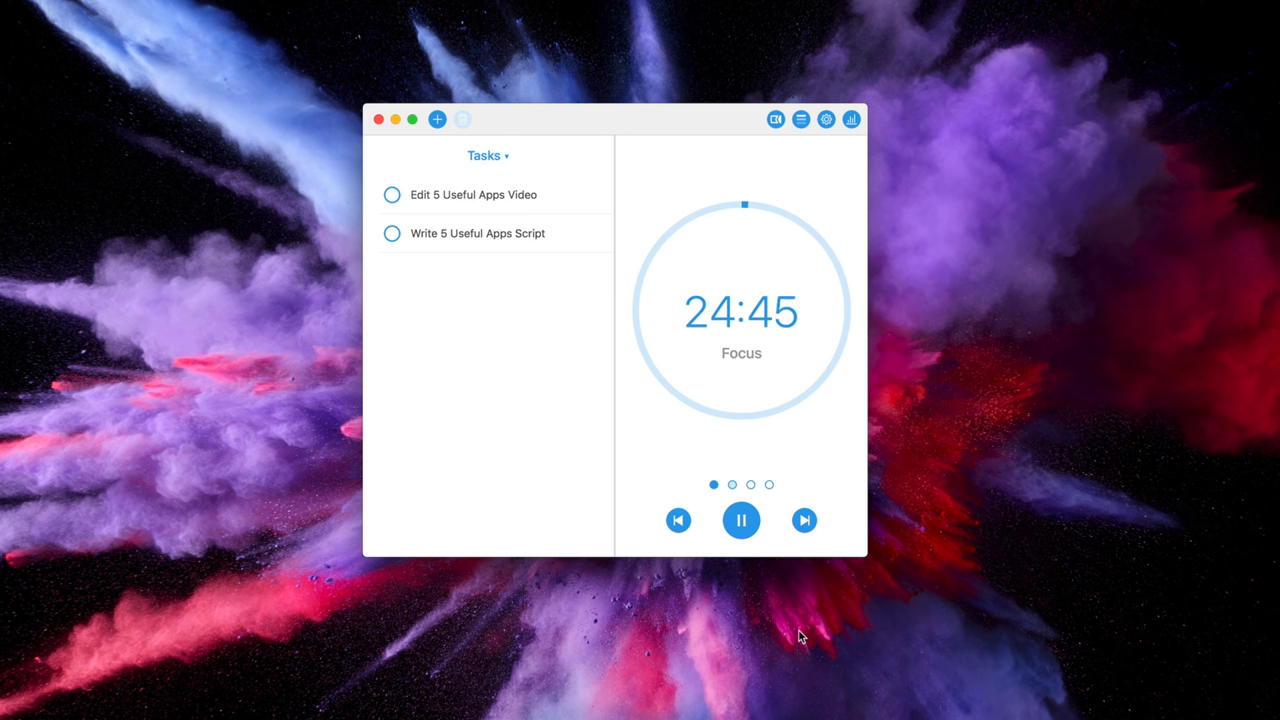
click(804, 520)
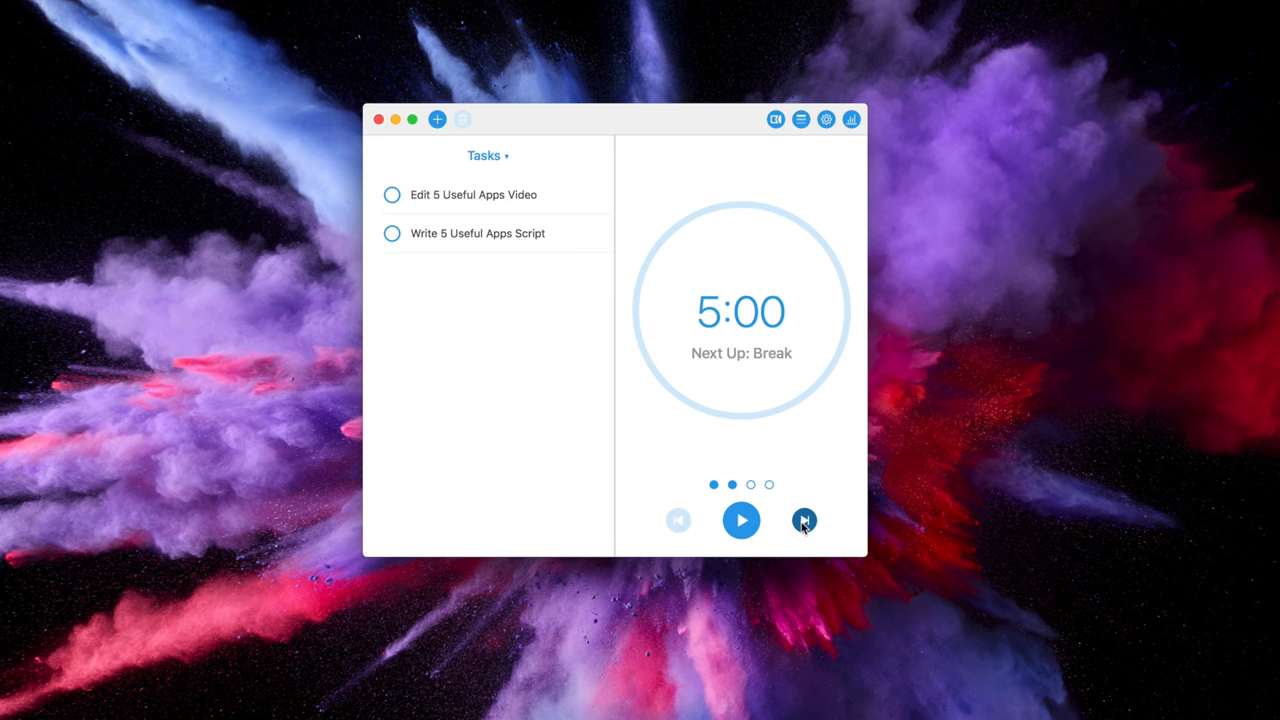
click(804, 520)
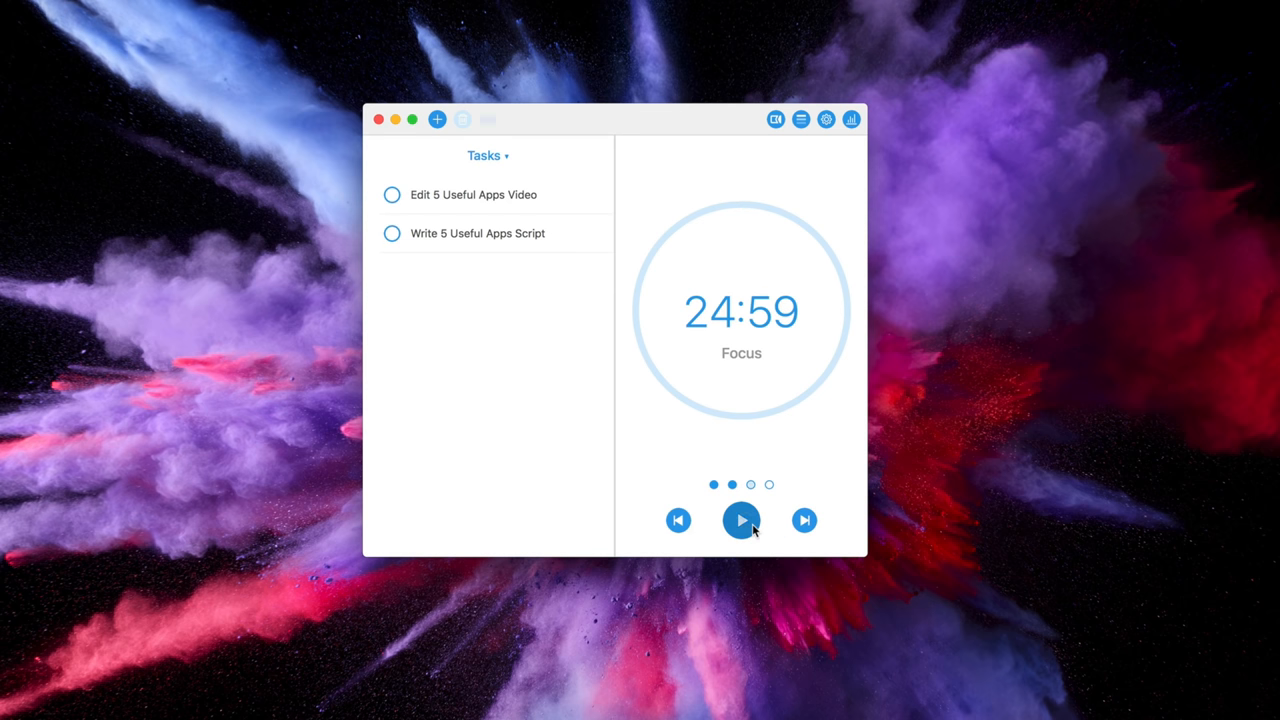
click(740, 520)
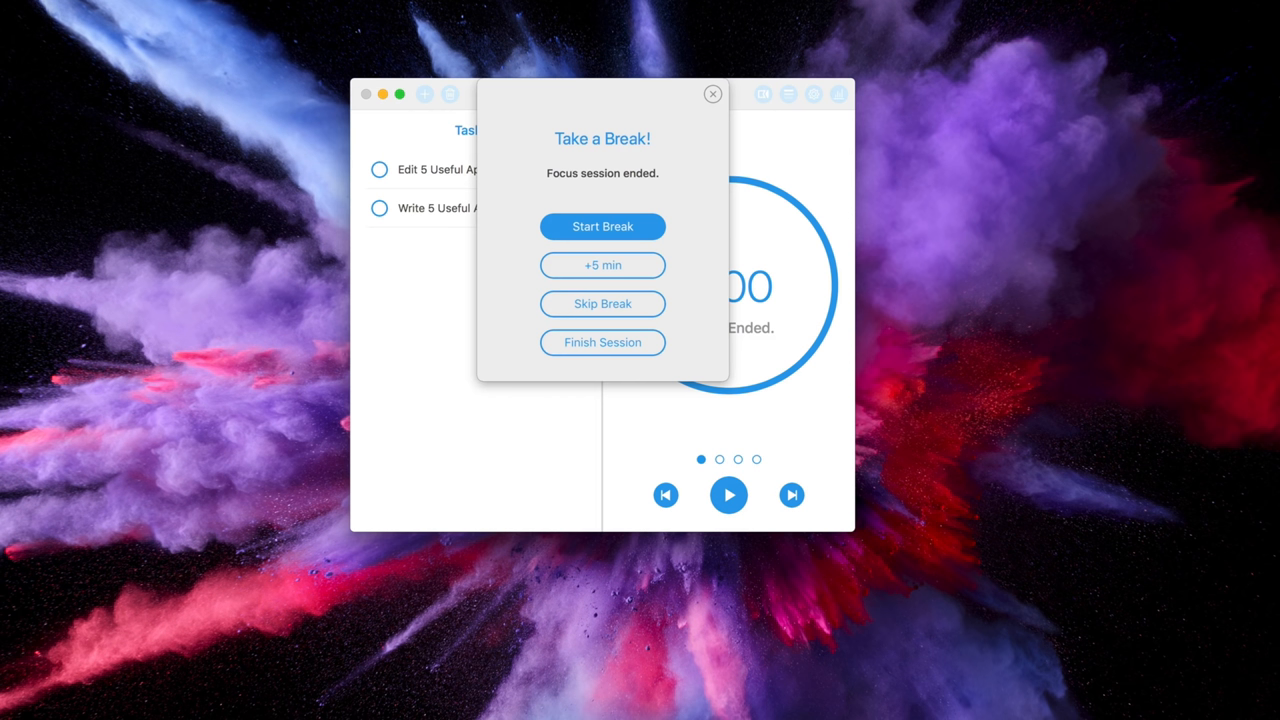
mouse_move(600, 652)
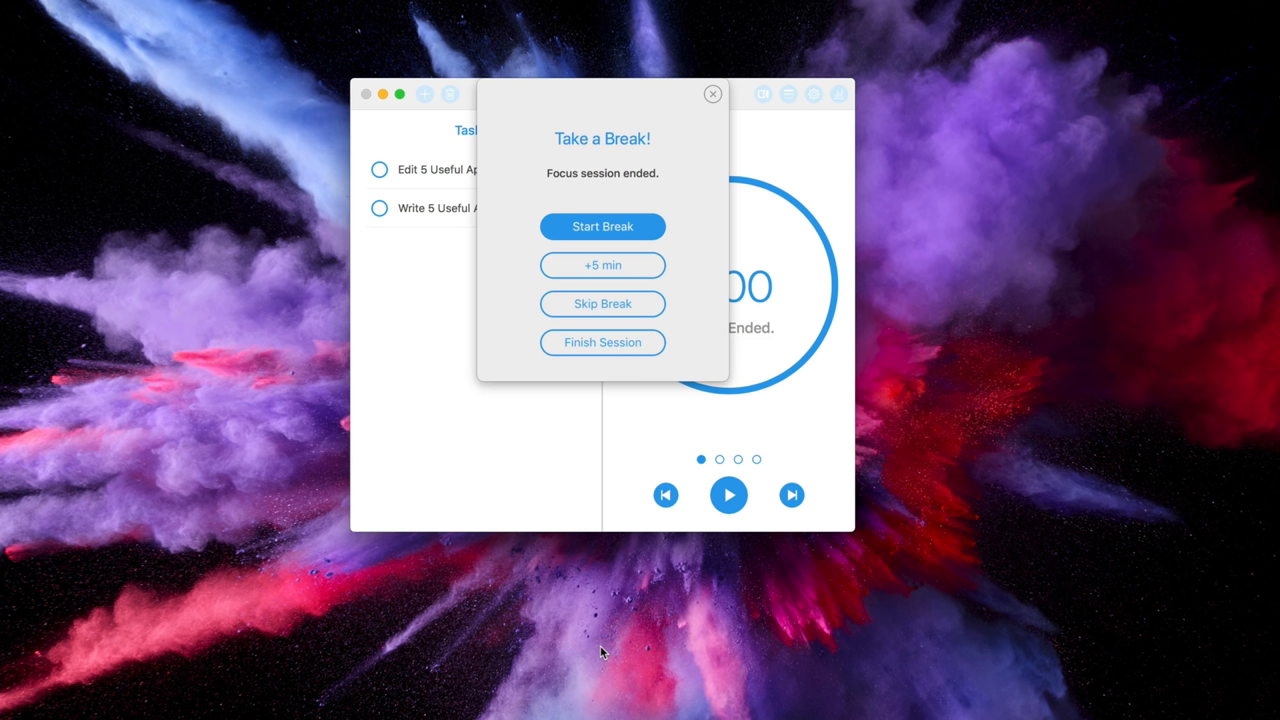
mouse_move(604, 632)
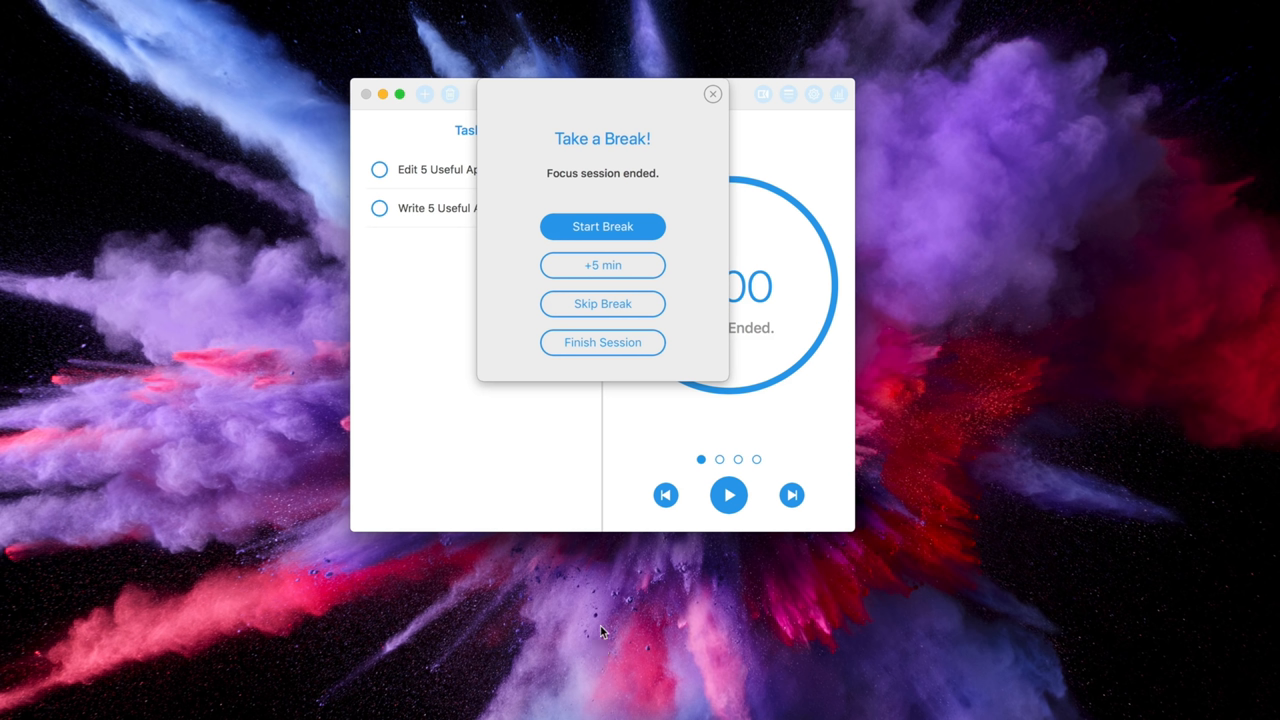
mouse_move(602, 342)
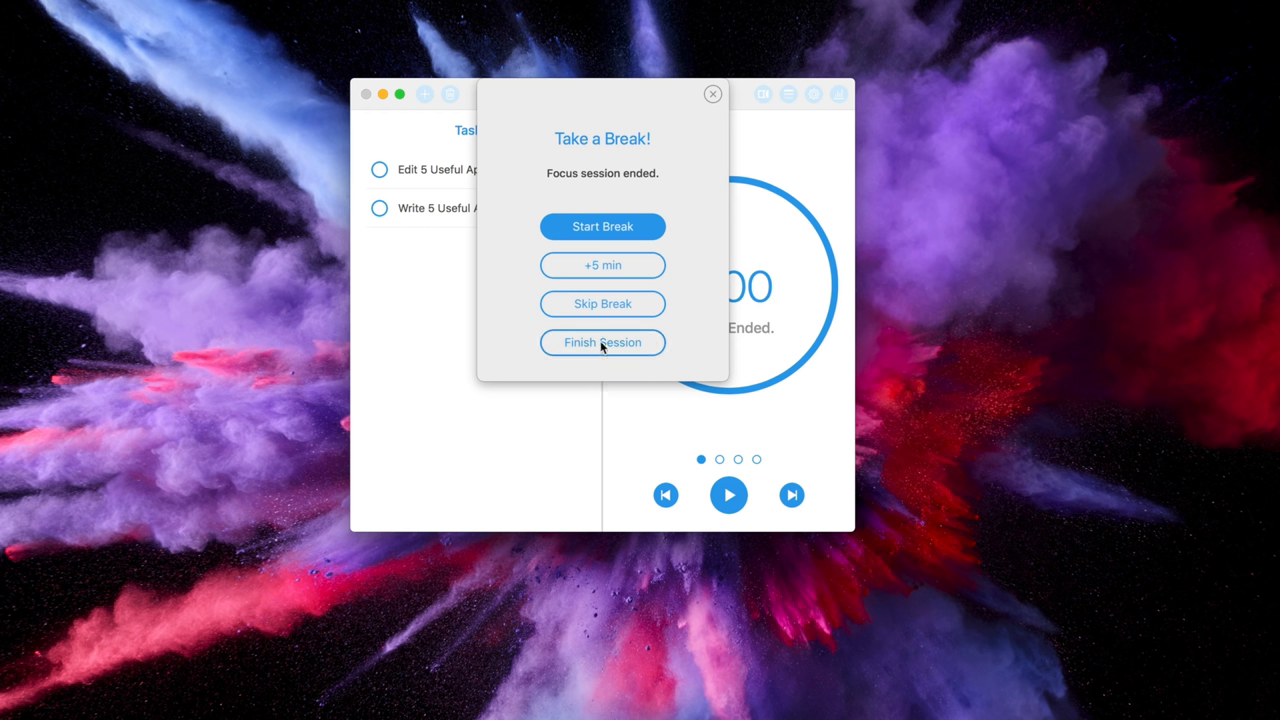
mouse_move(602, 226)
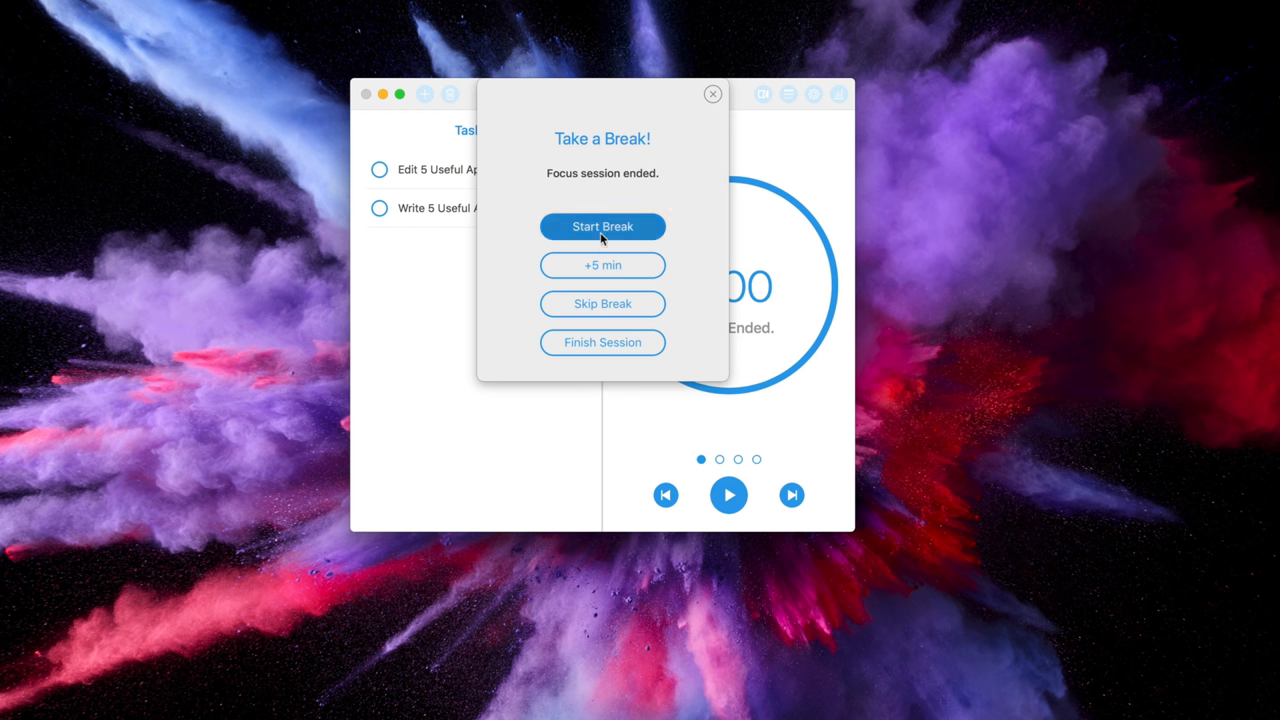
Begin the five-minute break and expand the window toward task details and activity
click(602, 226)
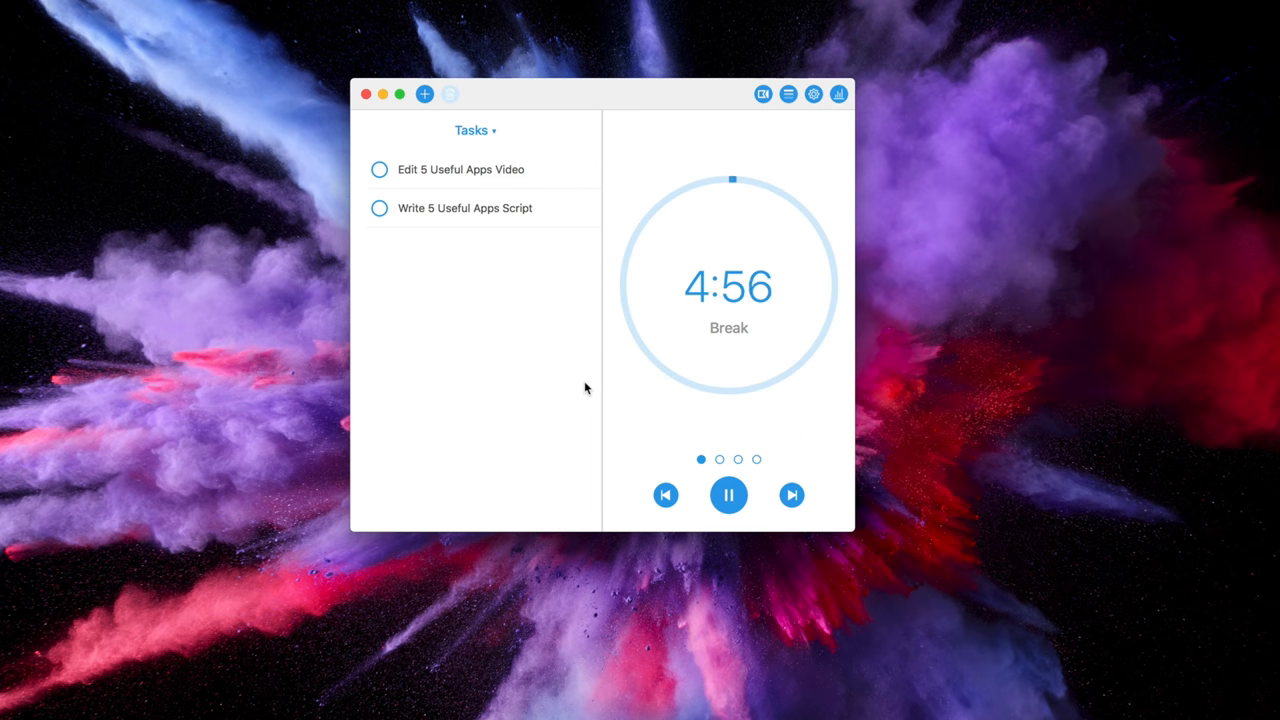
click(838, 94)
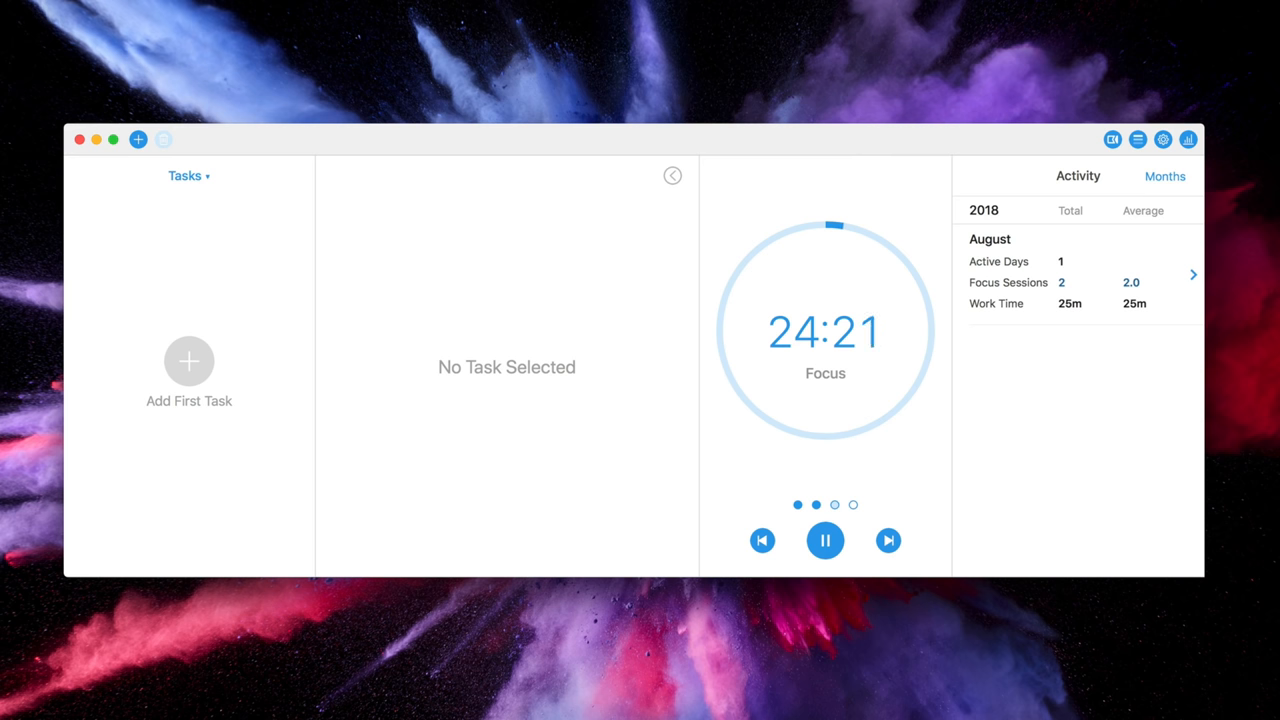
Reveal the task detail pane and monthly Activity statistics beside the timer
click(1166, 176)
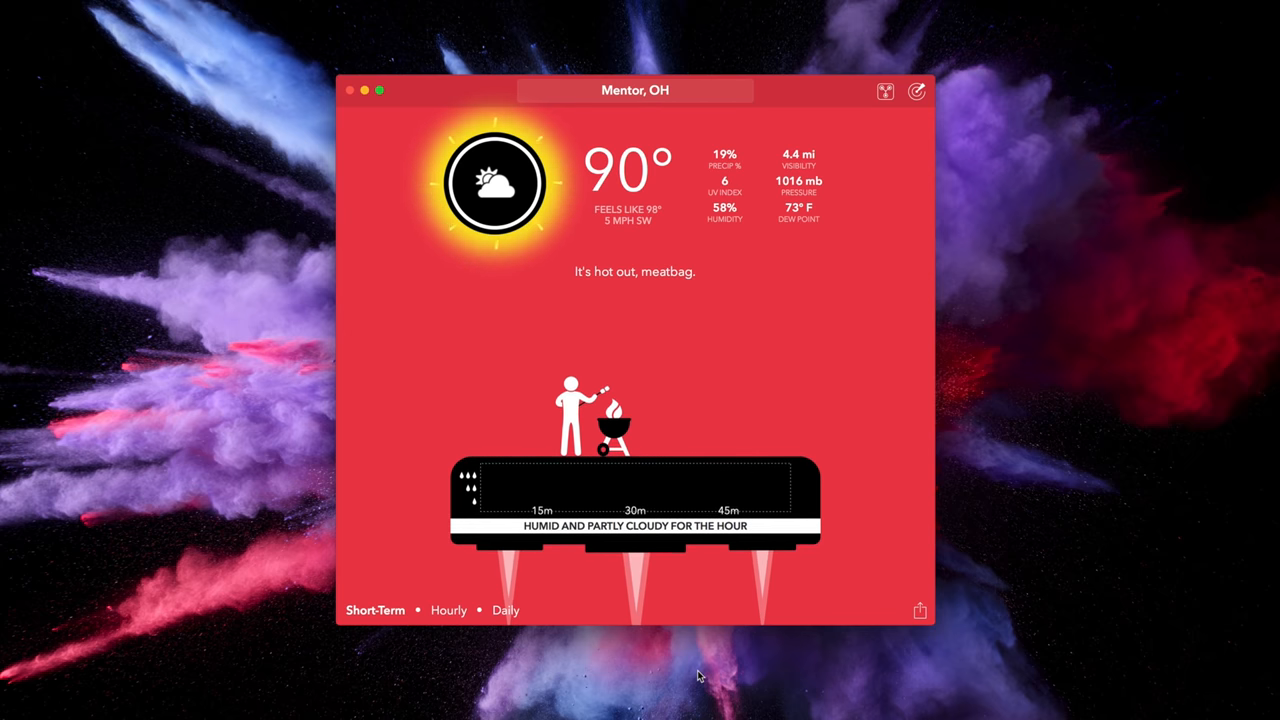
mouse_move(504, 504)
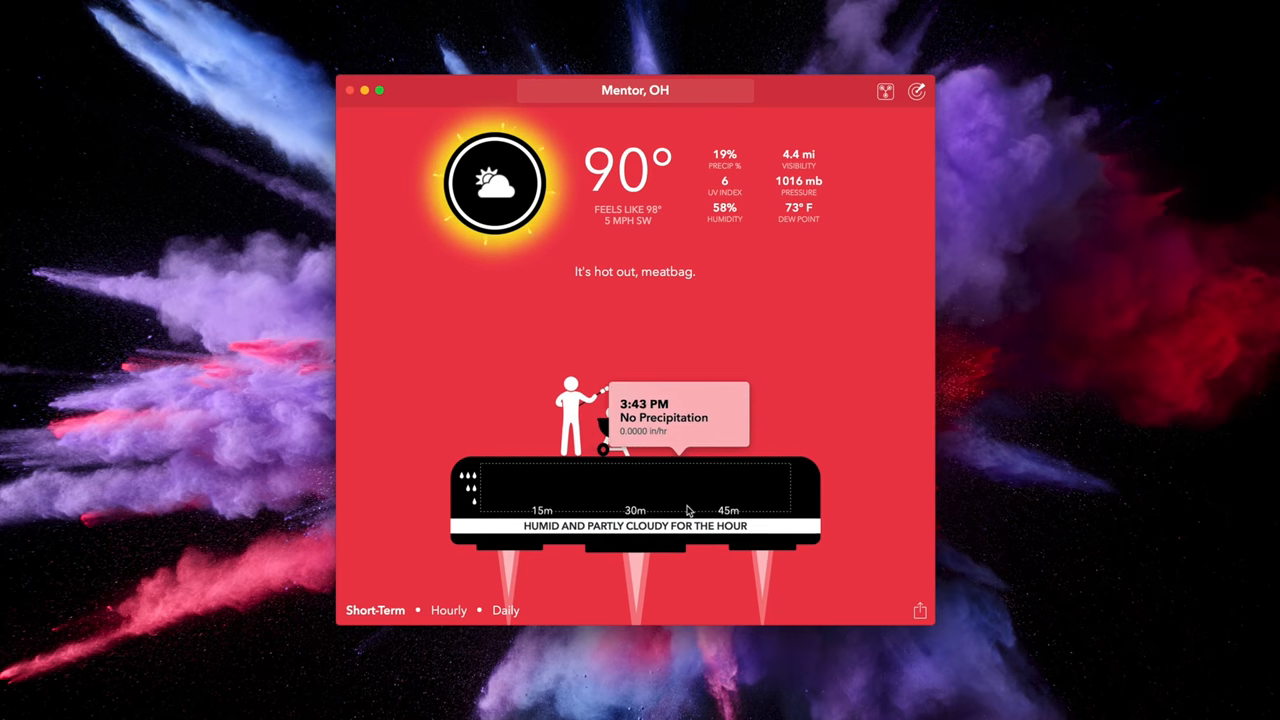
mouse_move(792, 516)
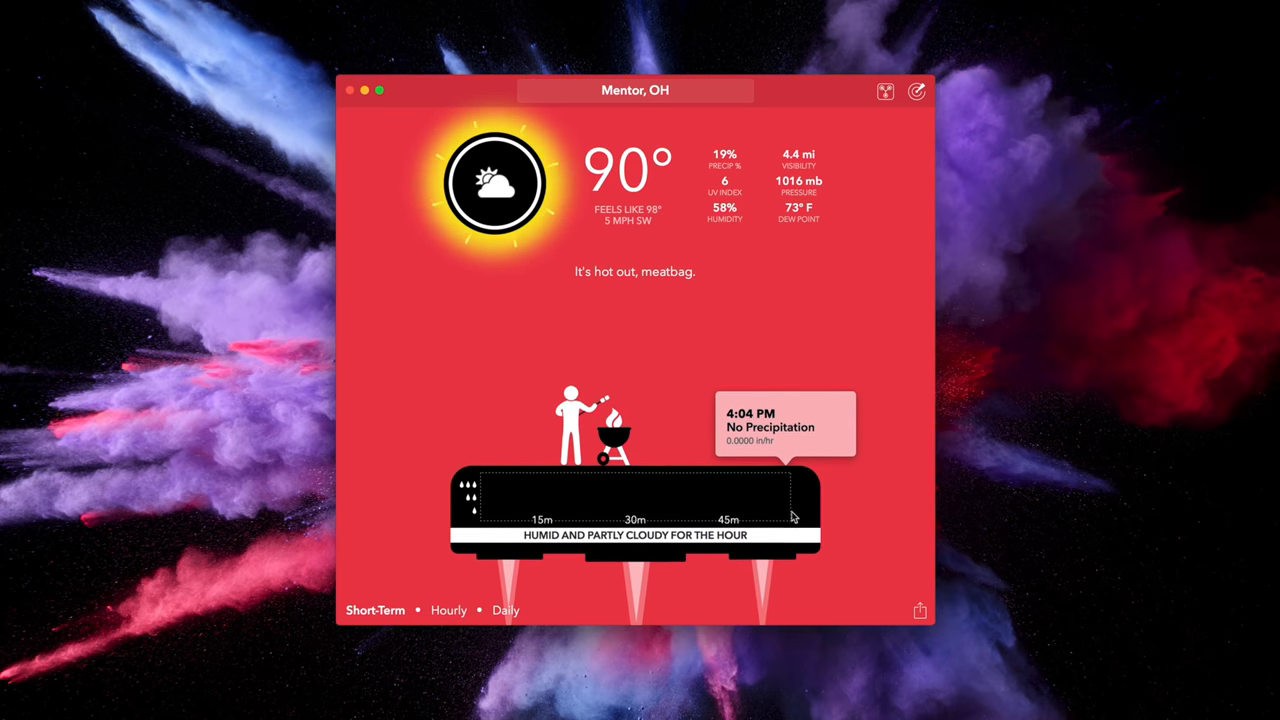
mouse_move(512, 496)
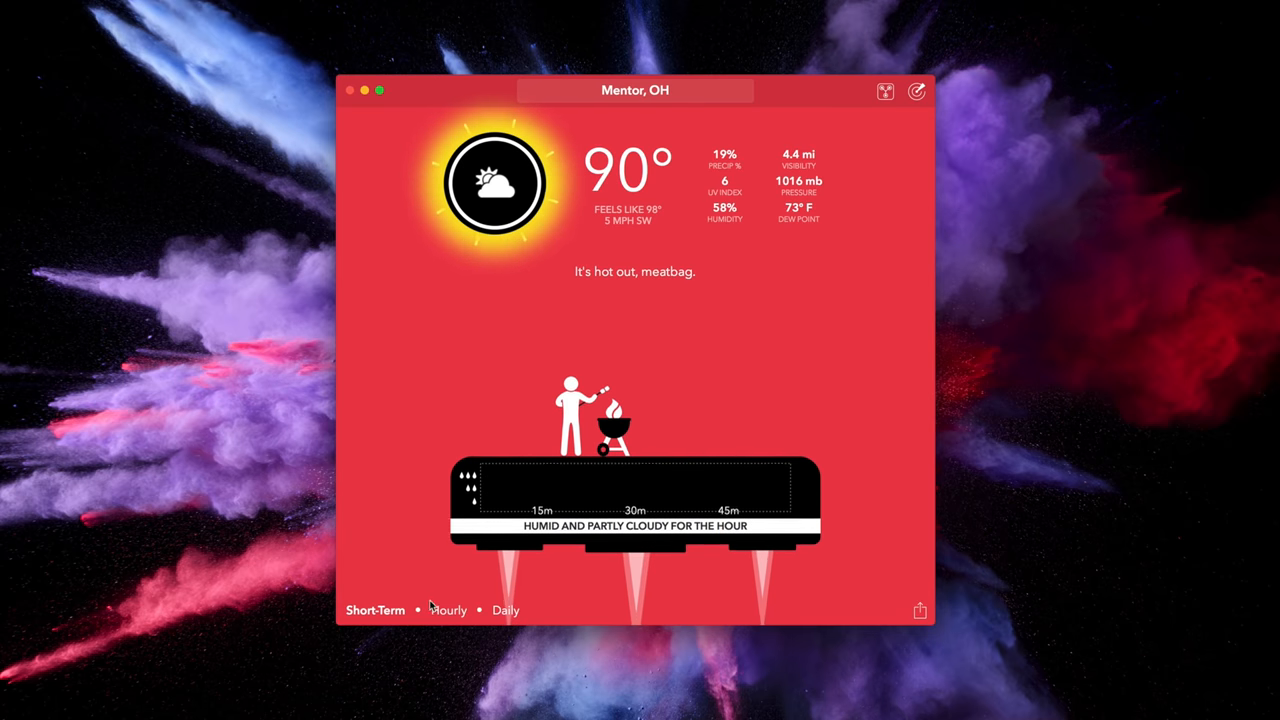
View Mentor, OH's hourly then five-day daily forecast and bring up the time travel picker
click(448, 610)
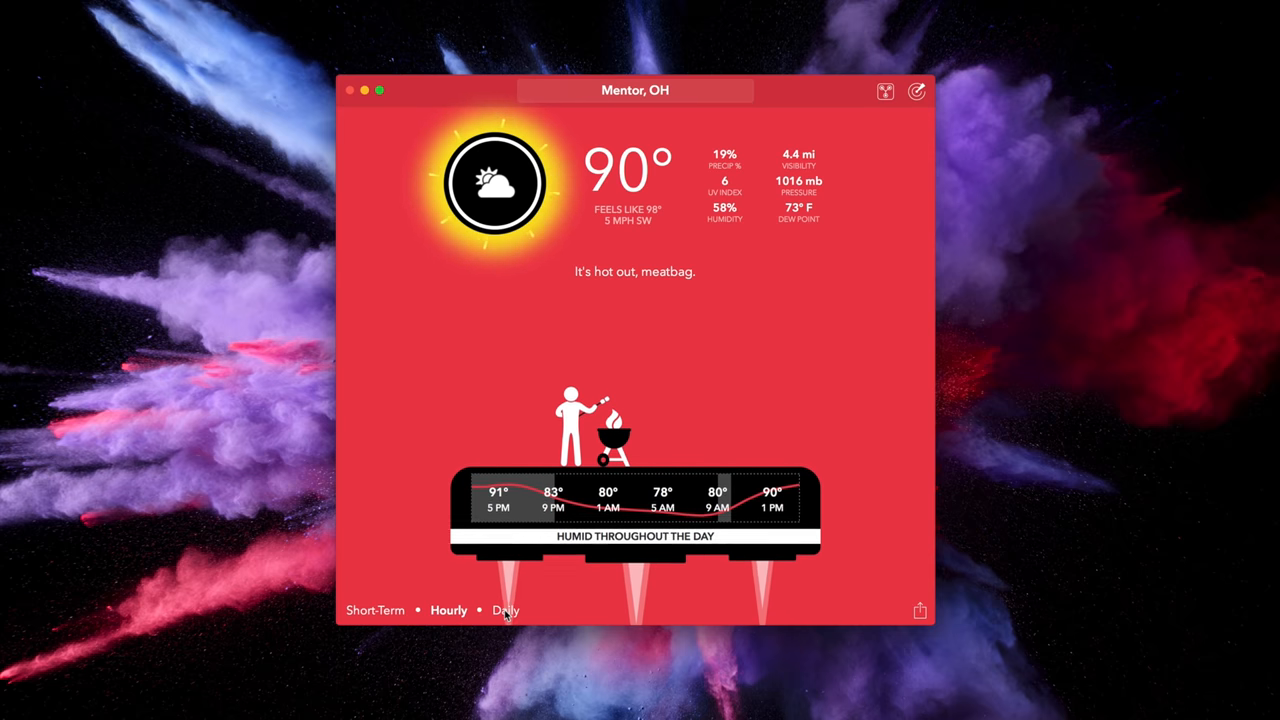
click(506, 610)
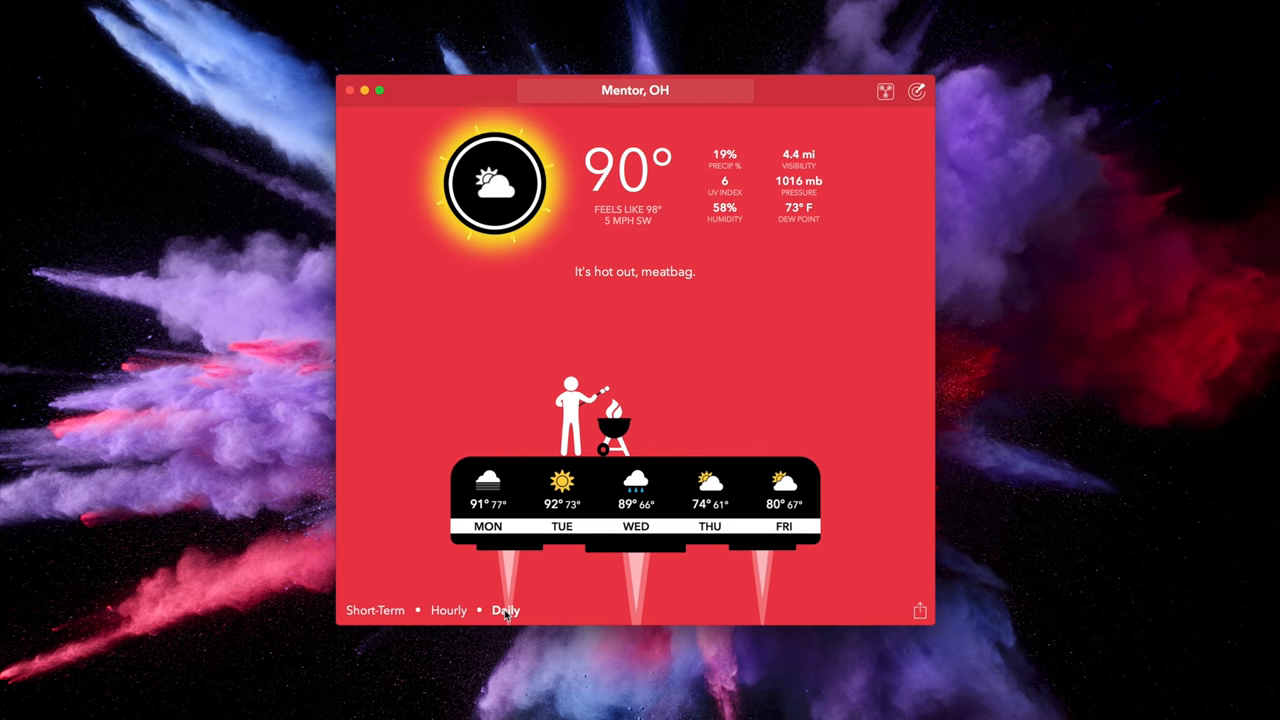
click(884, 92)
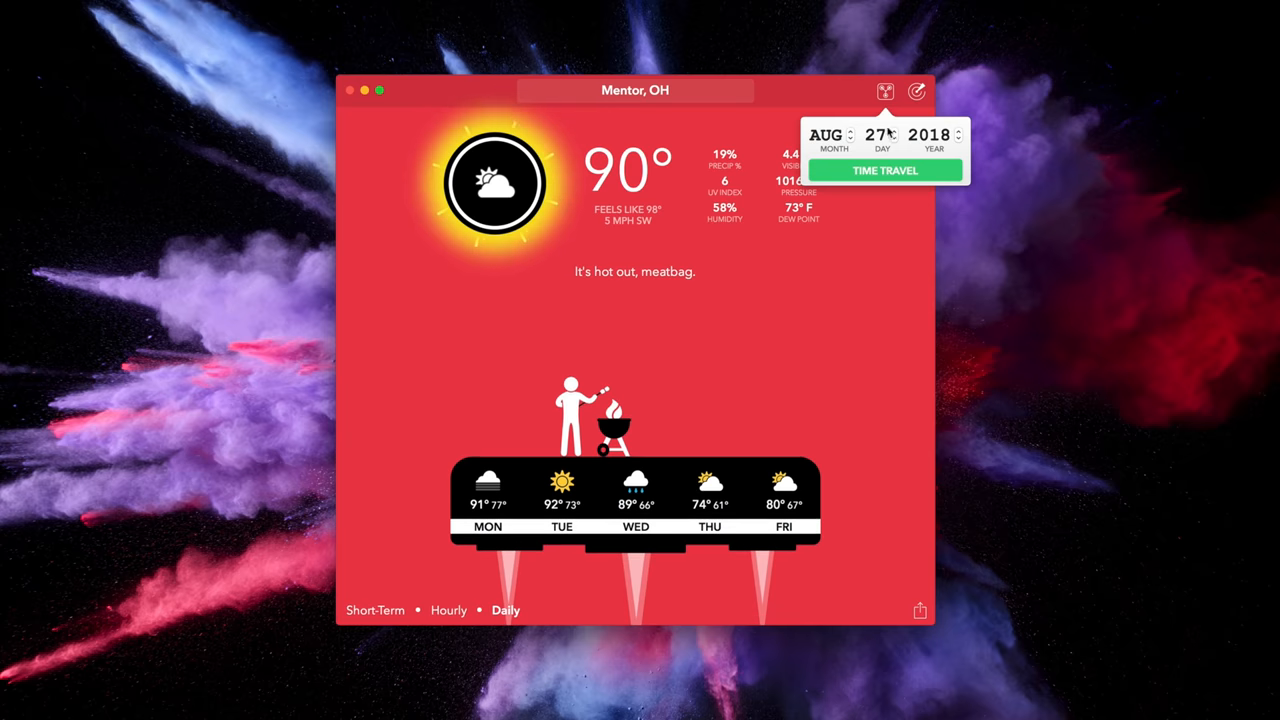
Time-travel to an earlier date's weather, then to August 27, 2027
click(884, 170)
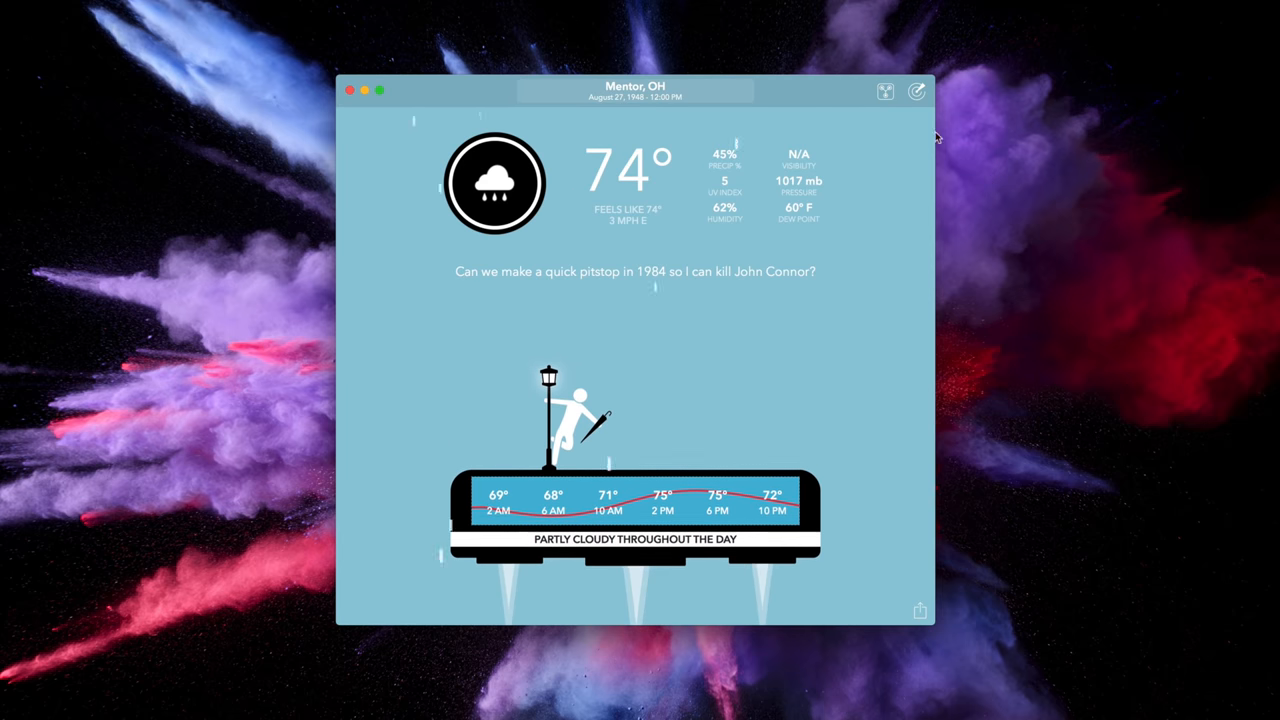
click(884, 92)
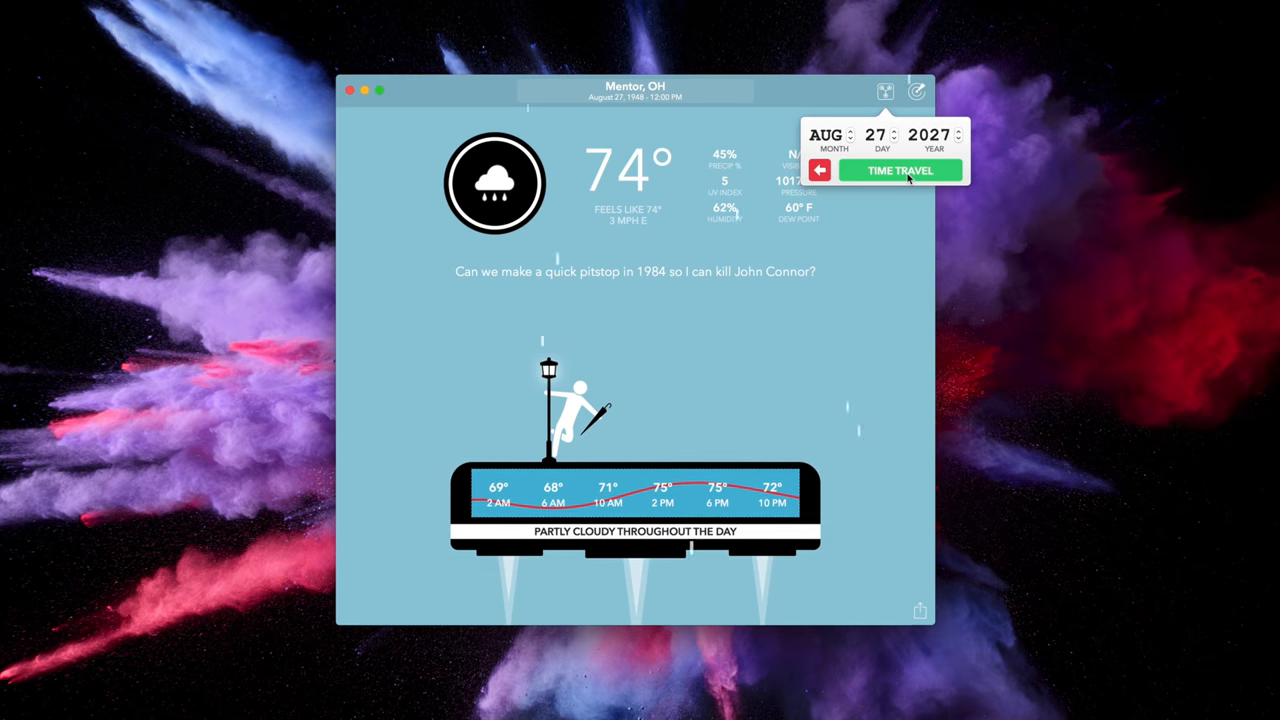
click(900, 170)
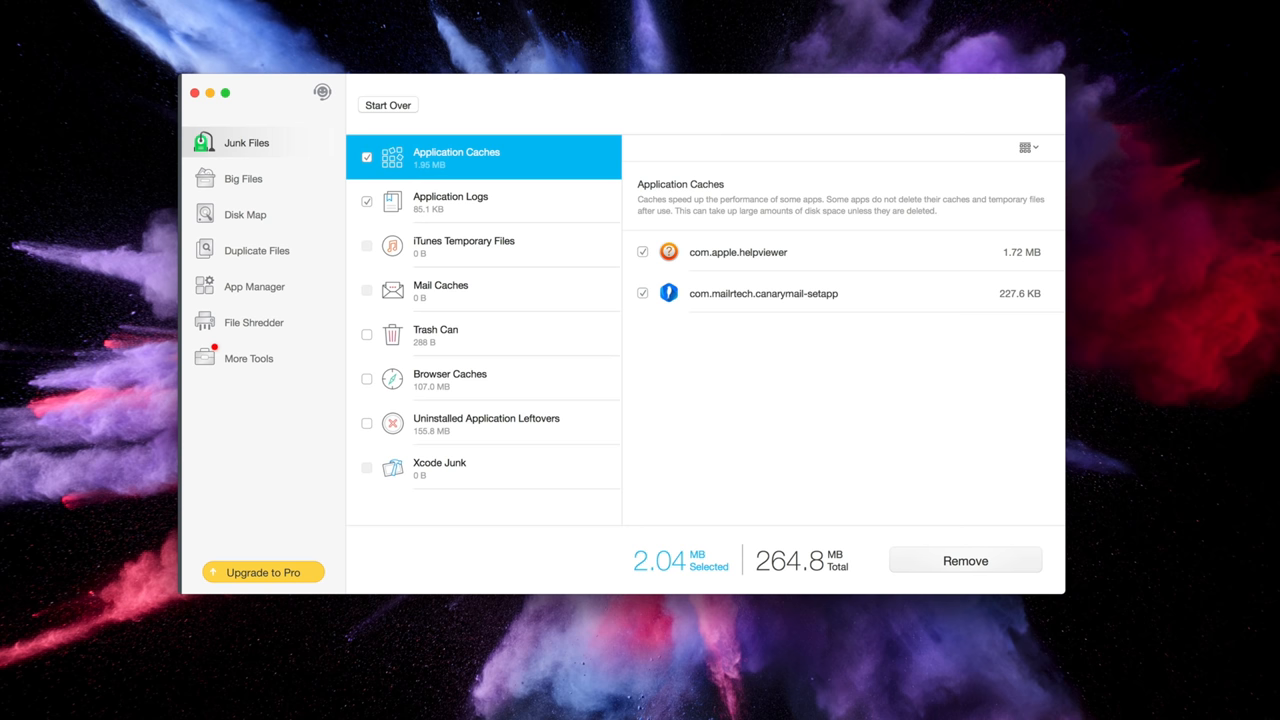
Leave the Junk Files results for the Big Files cleaner
click(244, 178)
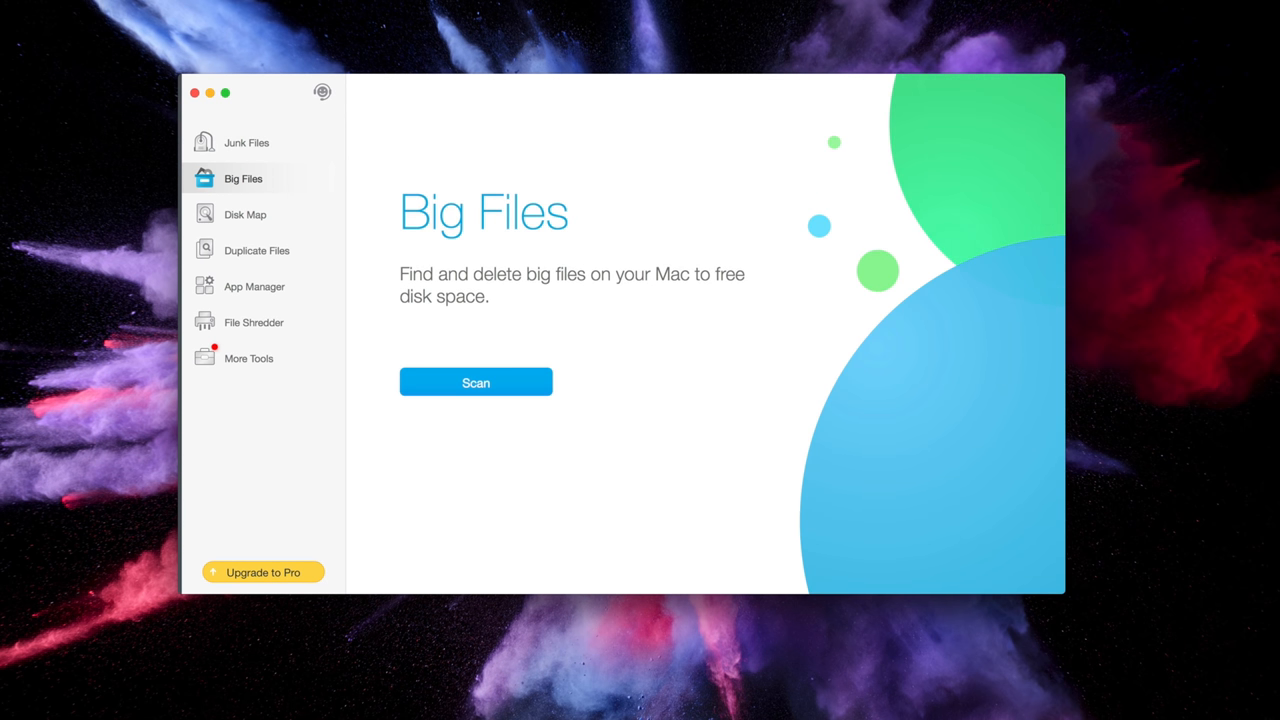
Scan for big files (98.1 GB found) and show the menu-bar CPU, network, junk and memory panel
click(476, 382)
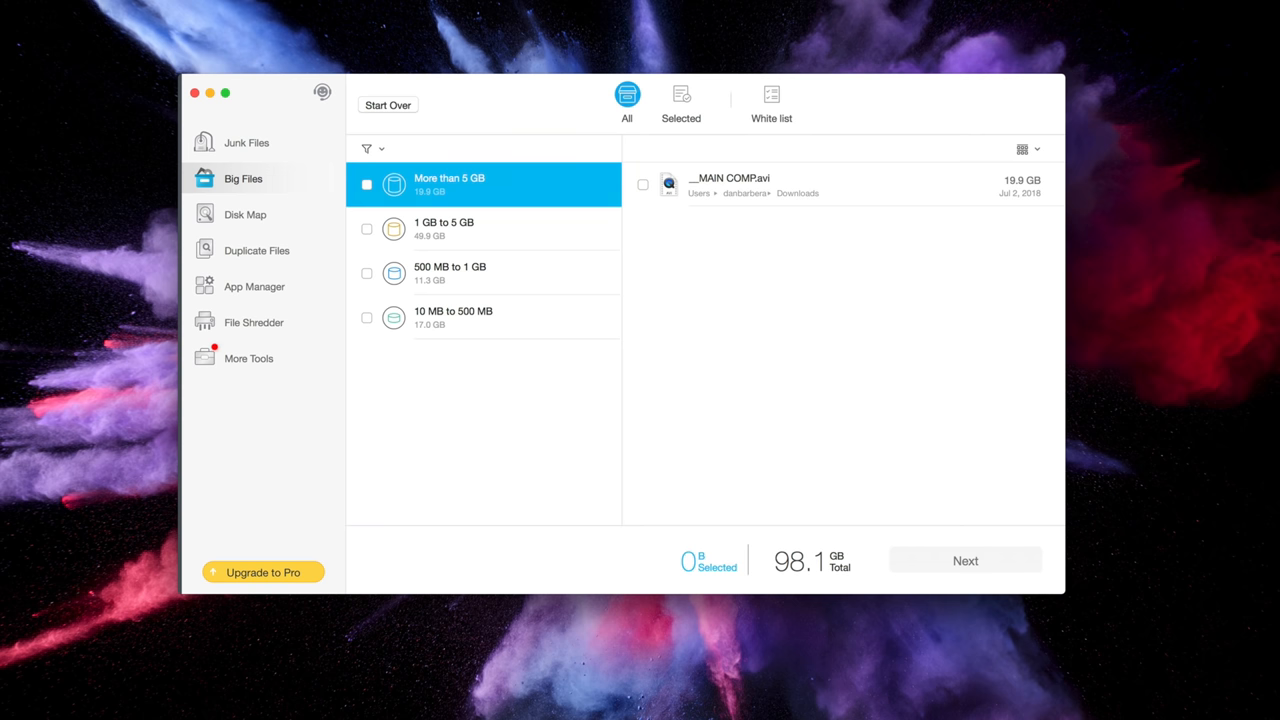
click(484, 228)
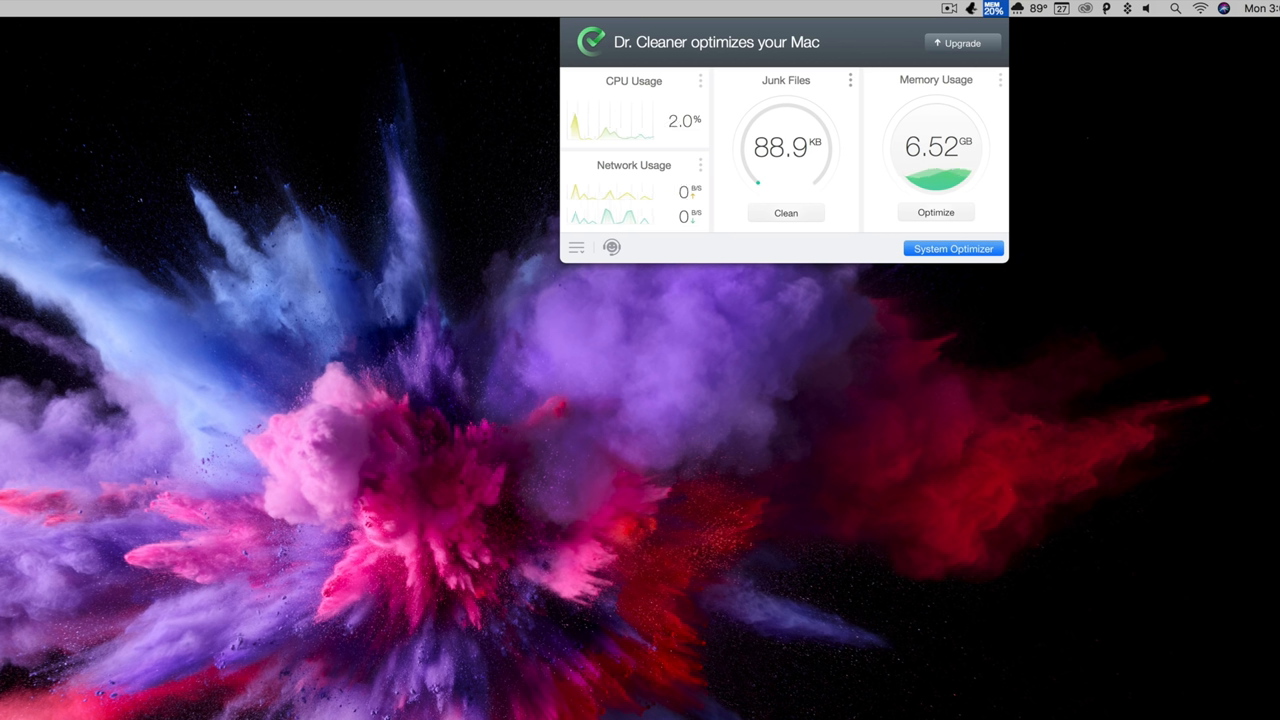
click(936, 212)
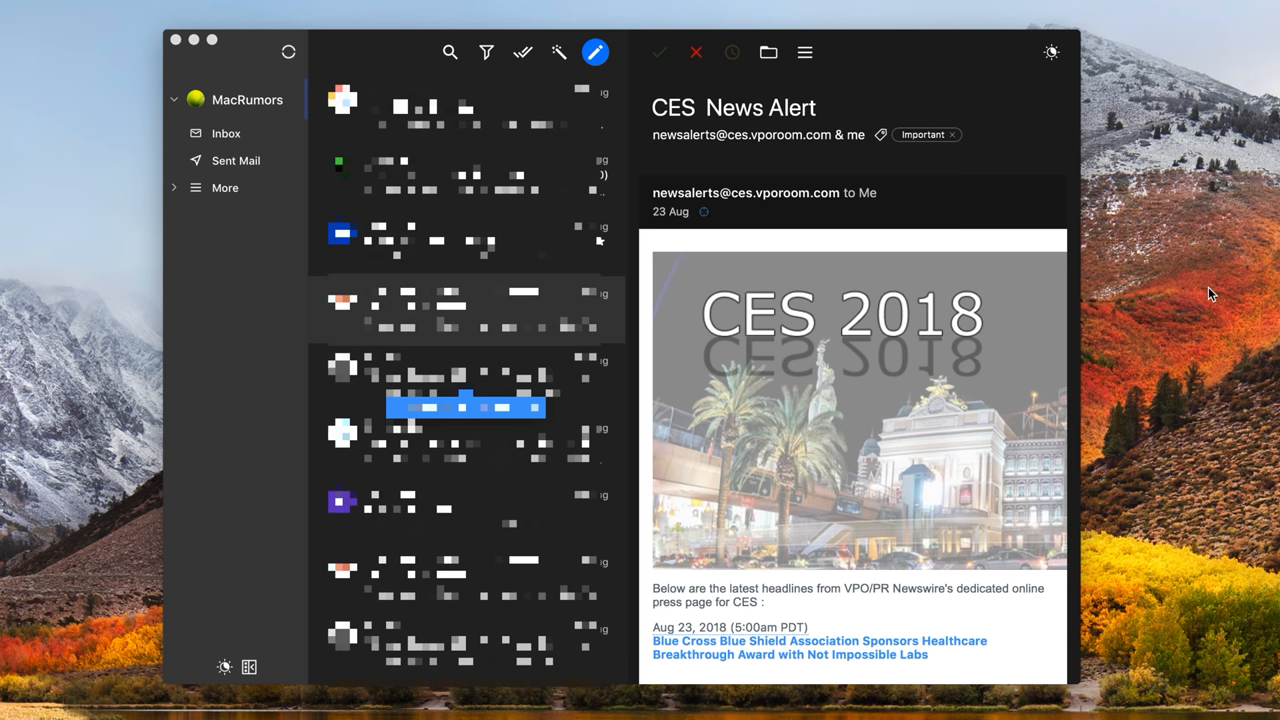
Compose a new email reading 'This message is automatically encrypted. Which is pretty cool. Should be a safe em'
click(596, 52)
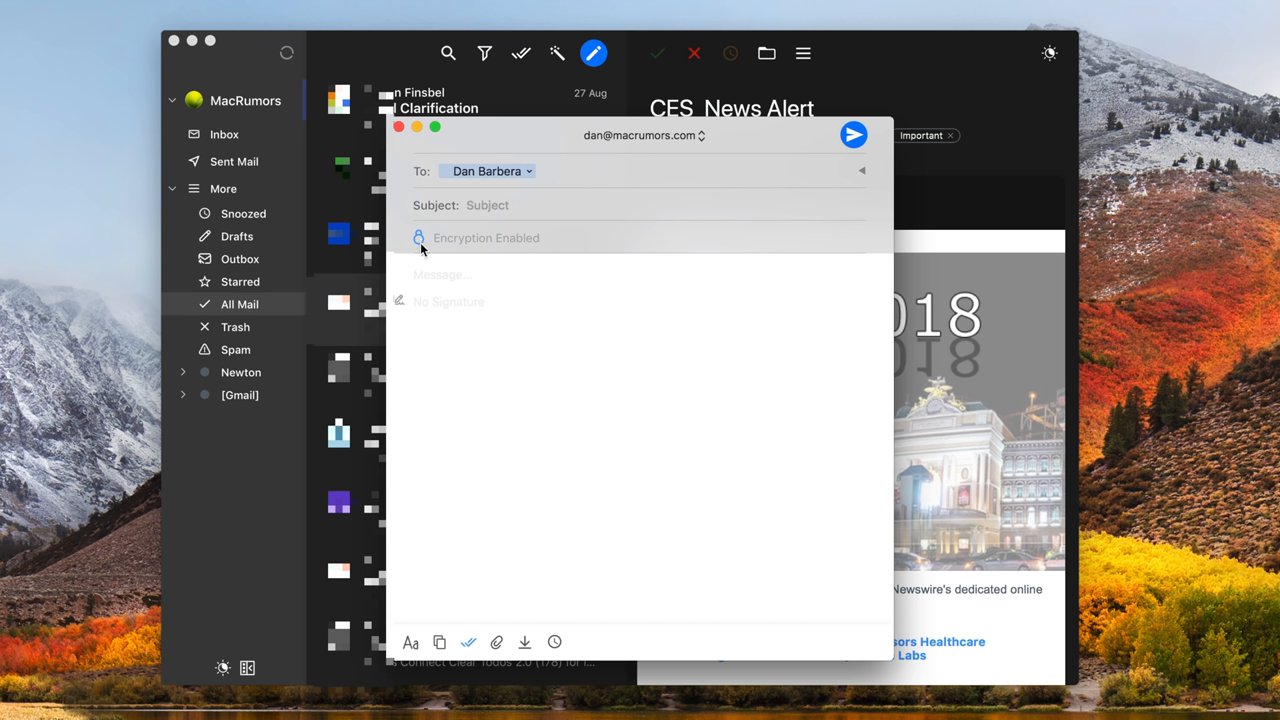
text(Thi)
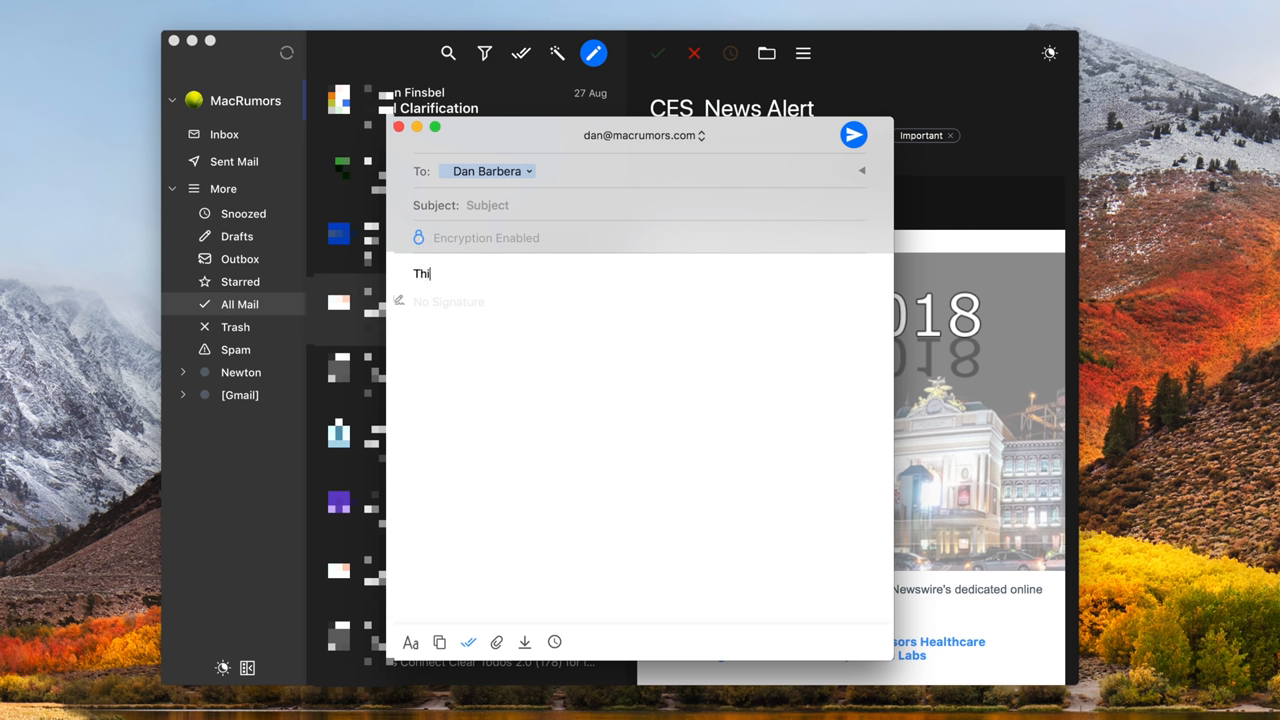
text(s message i)
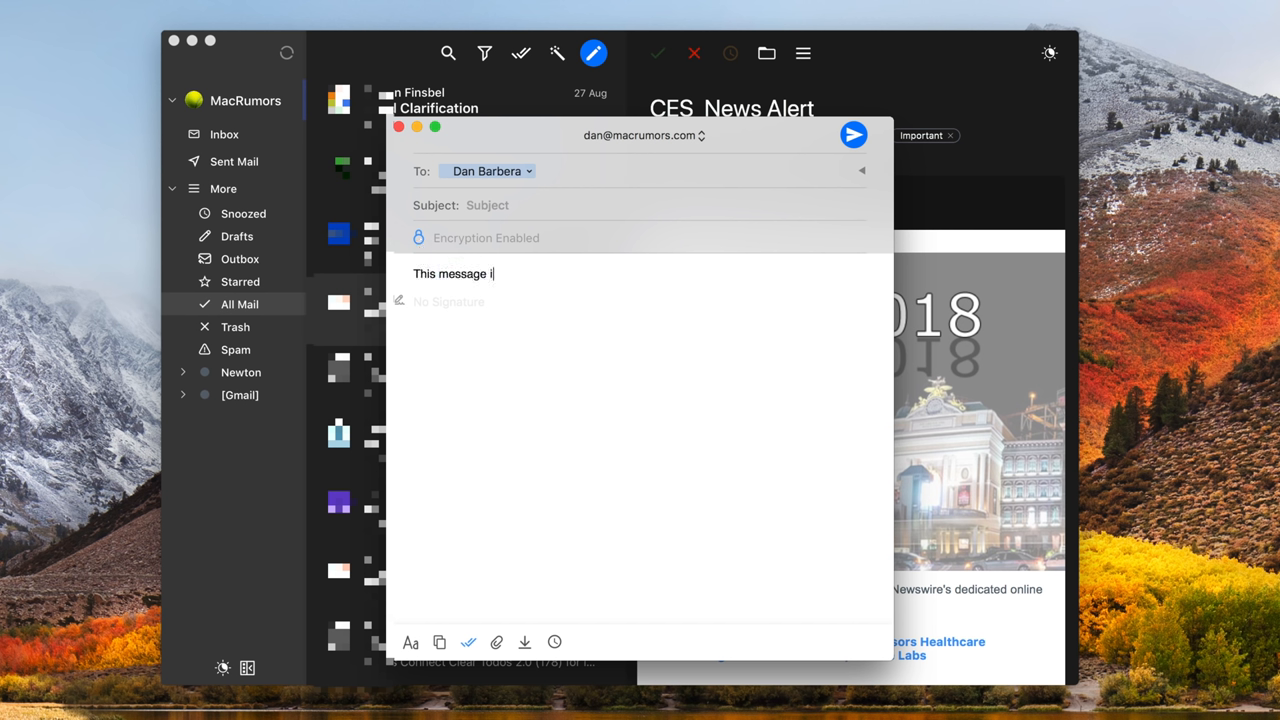
text(s automatically en)
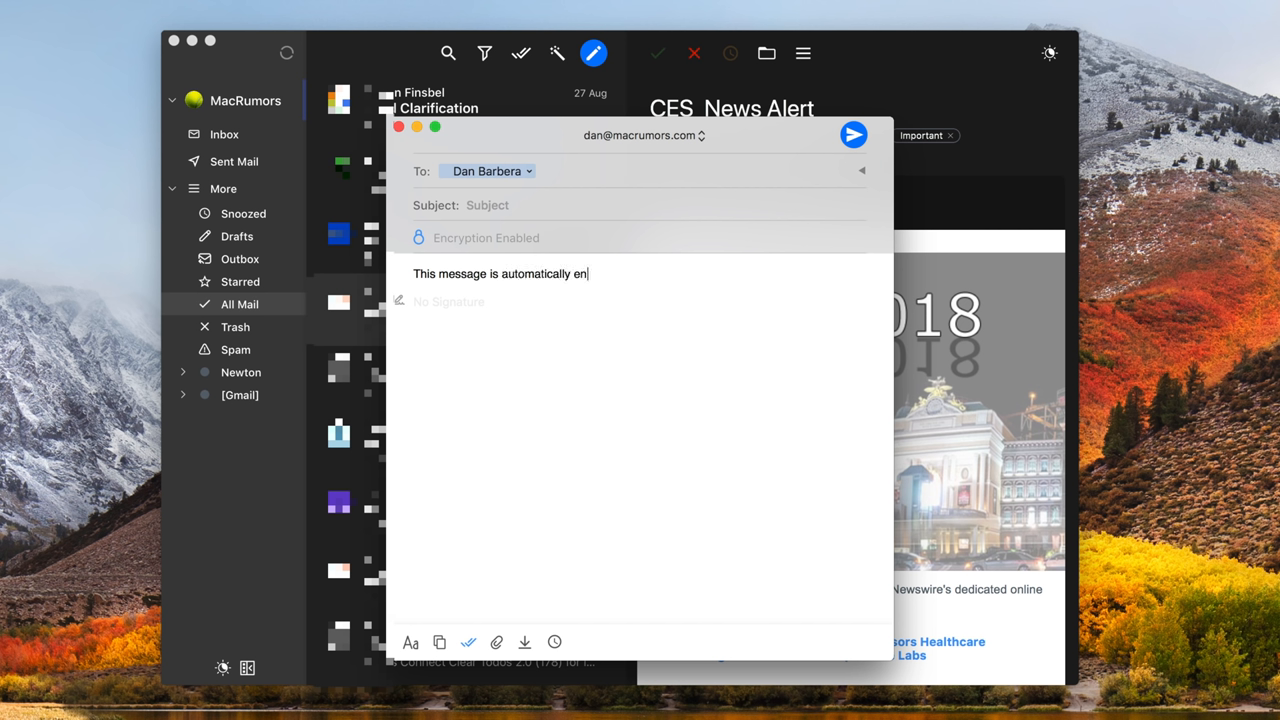
text(crypted.)
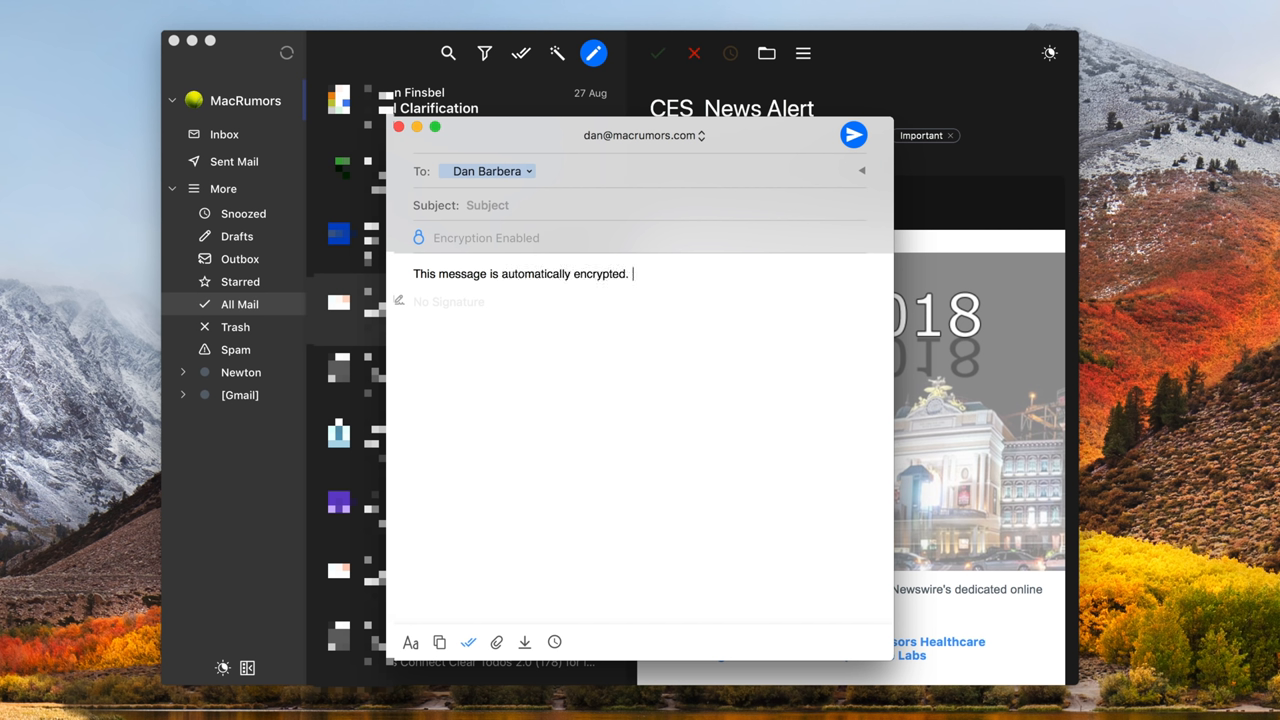
text(Which is pretty)
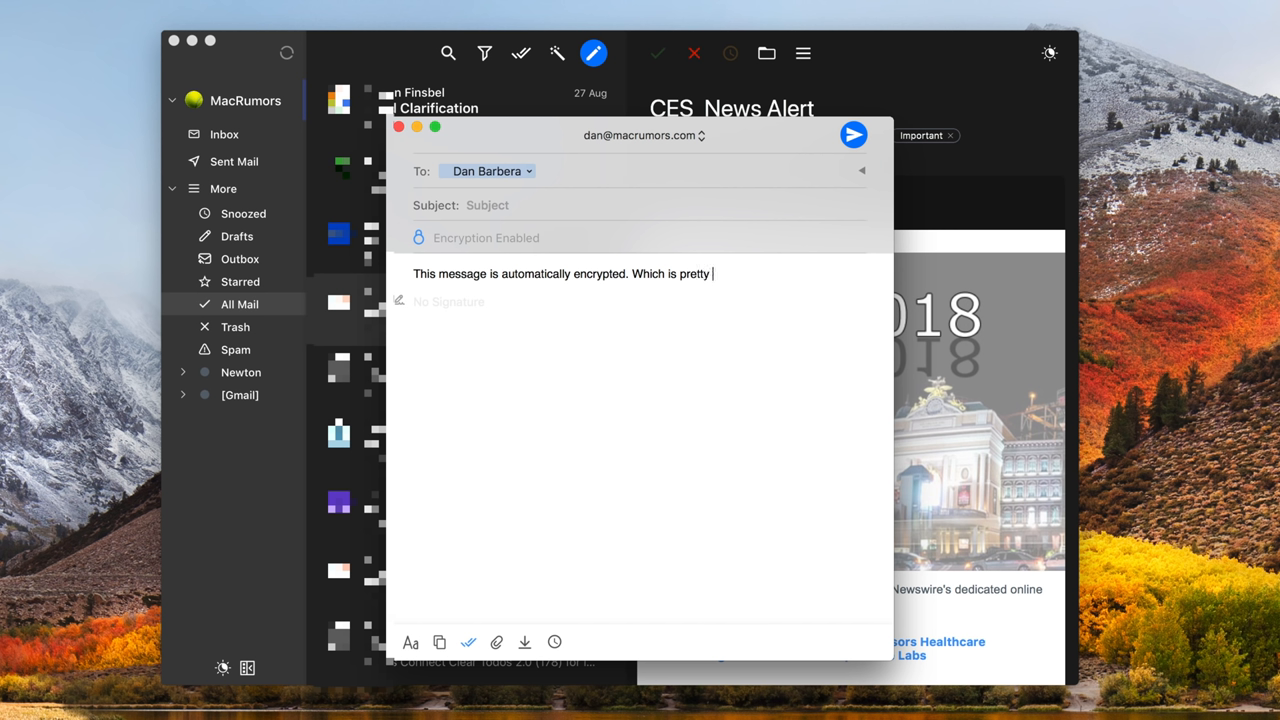
text(cool.)
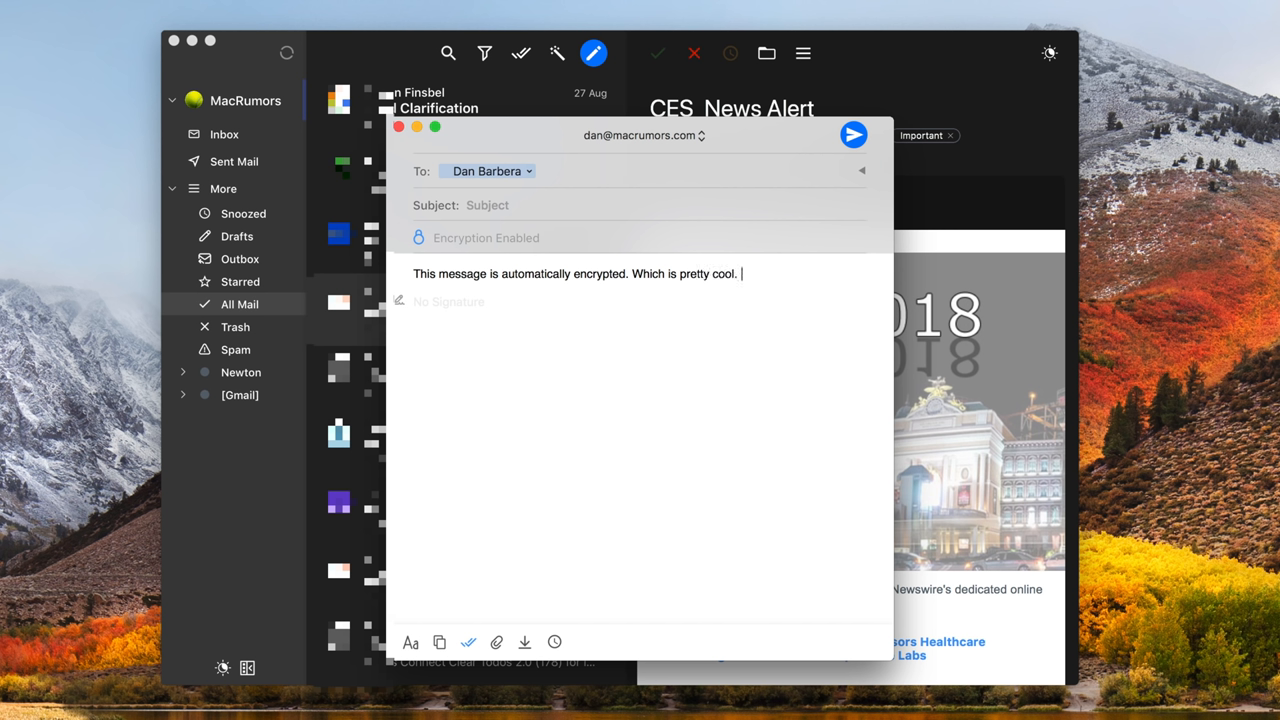
text(Should be a safe em)
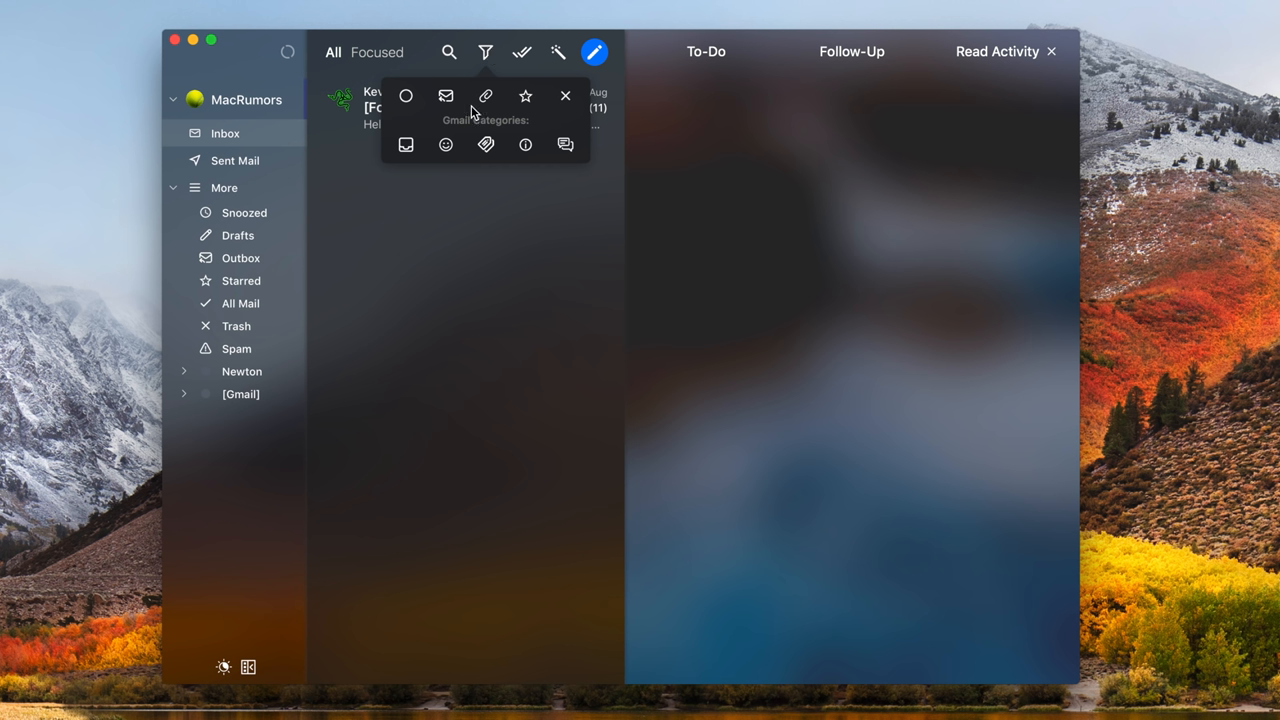
mouse_move(472, 110)
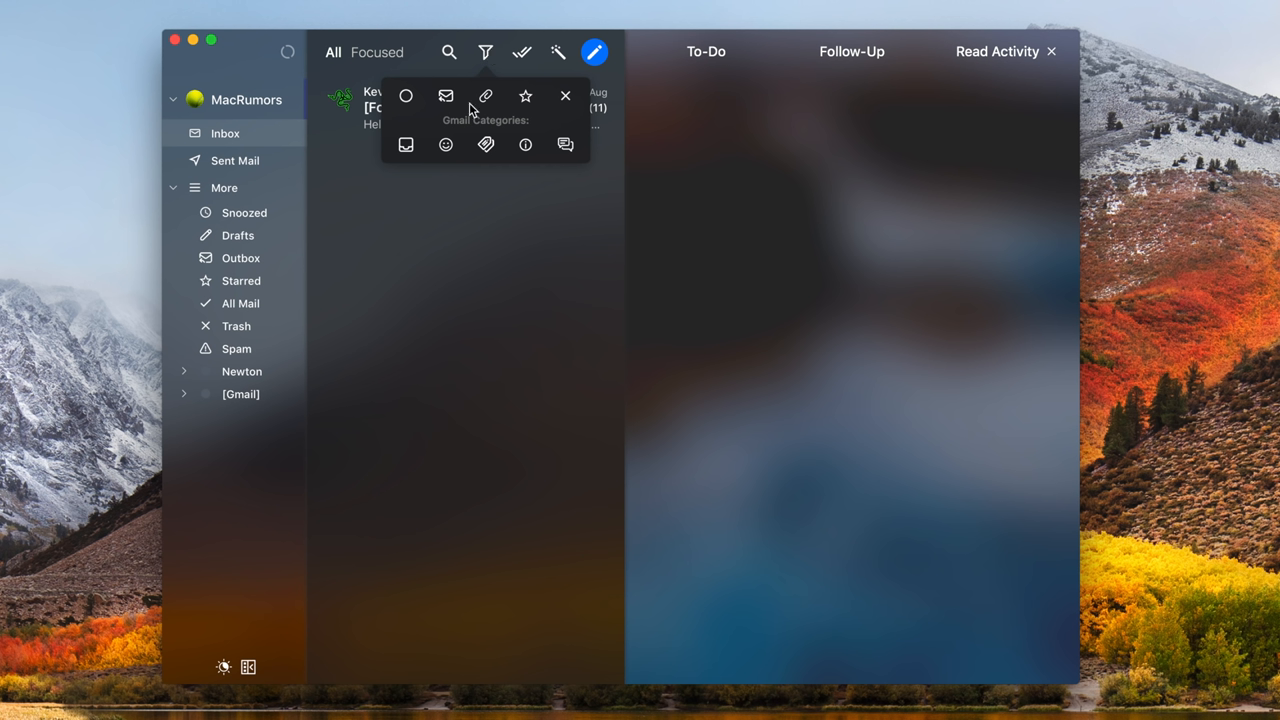
mouse_move(446, 96)
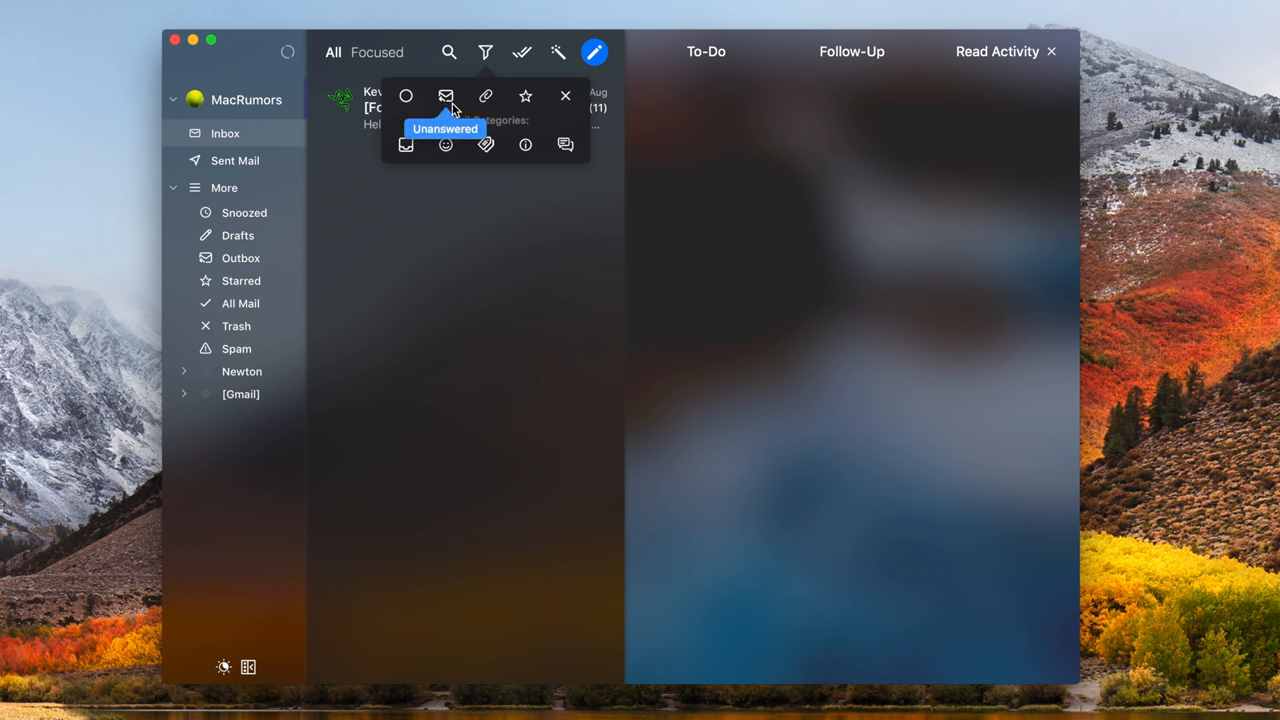